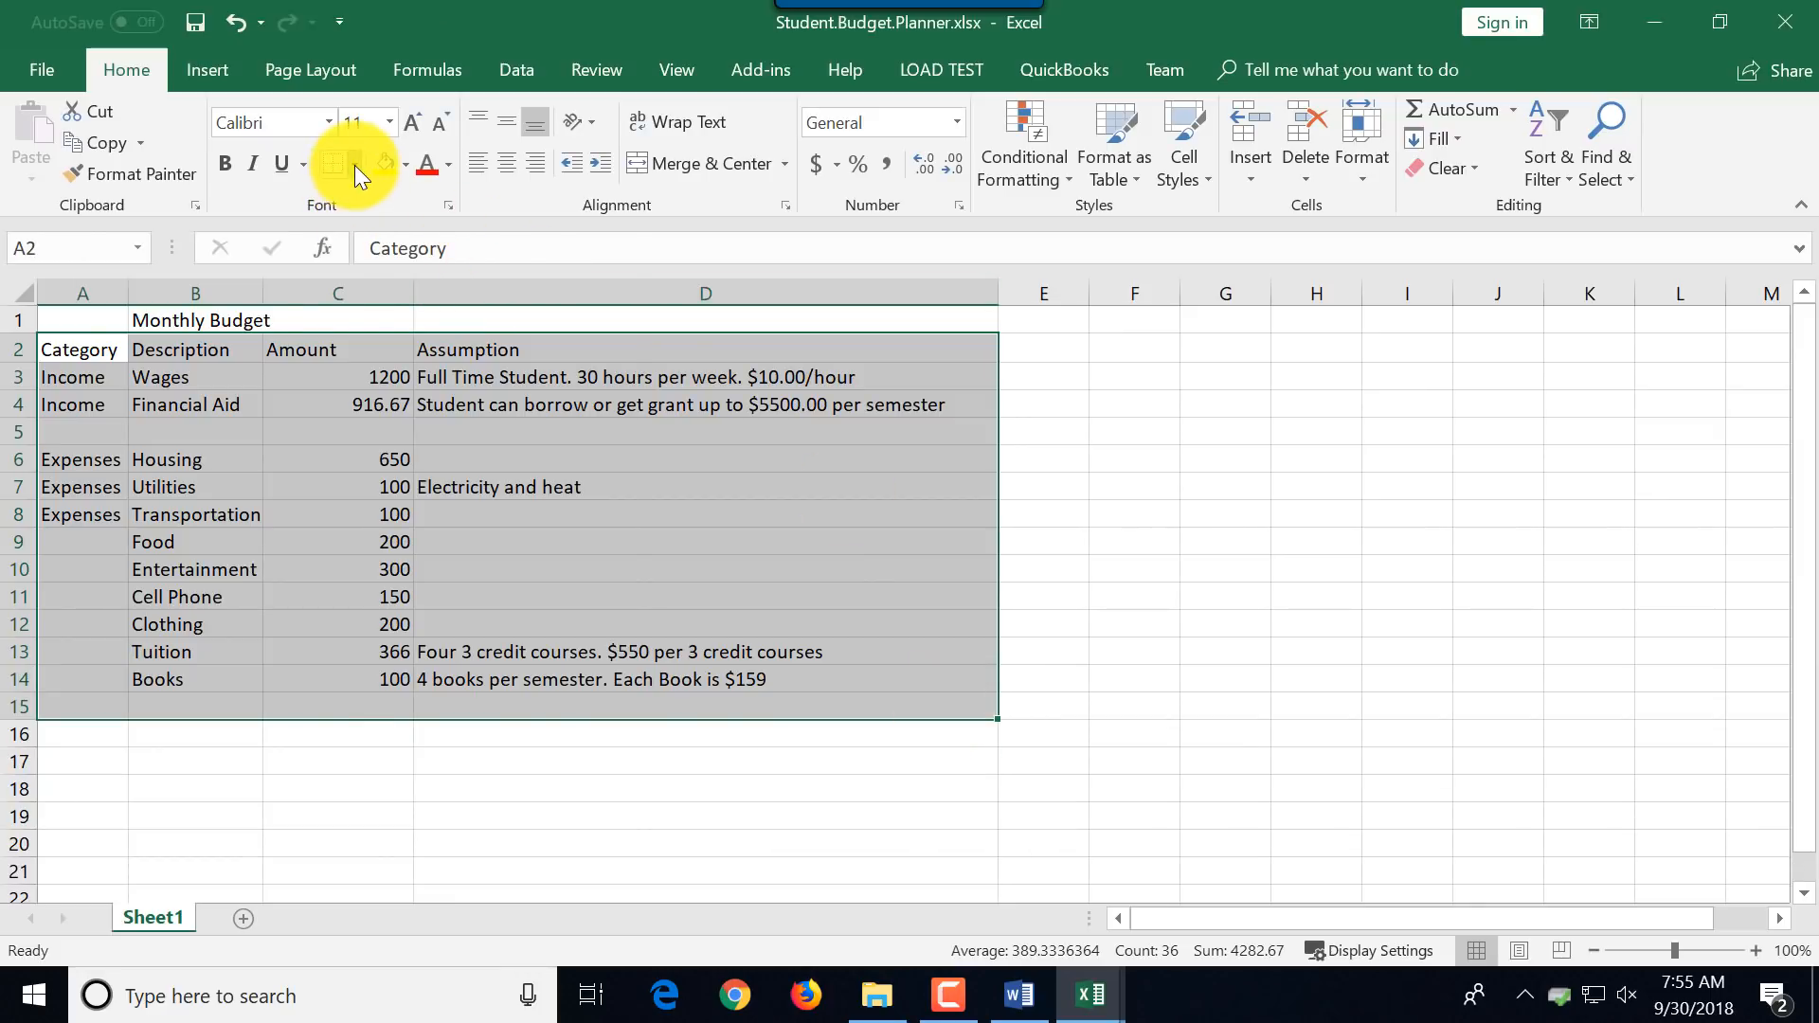
Apply All Borders to the budget table cells A1:D15.
{"action": "left_click", "coordinate": [383, 161]}
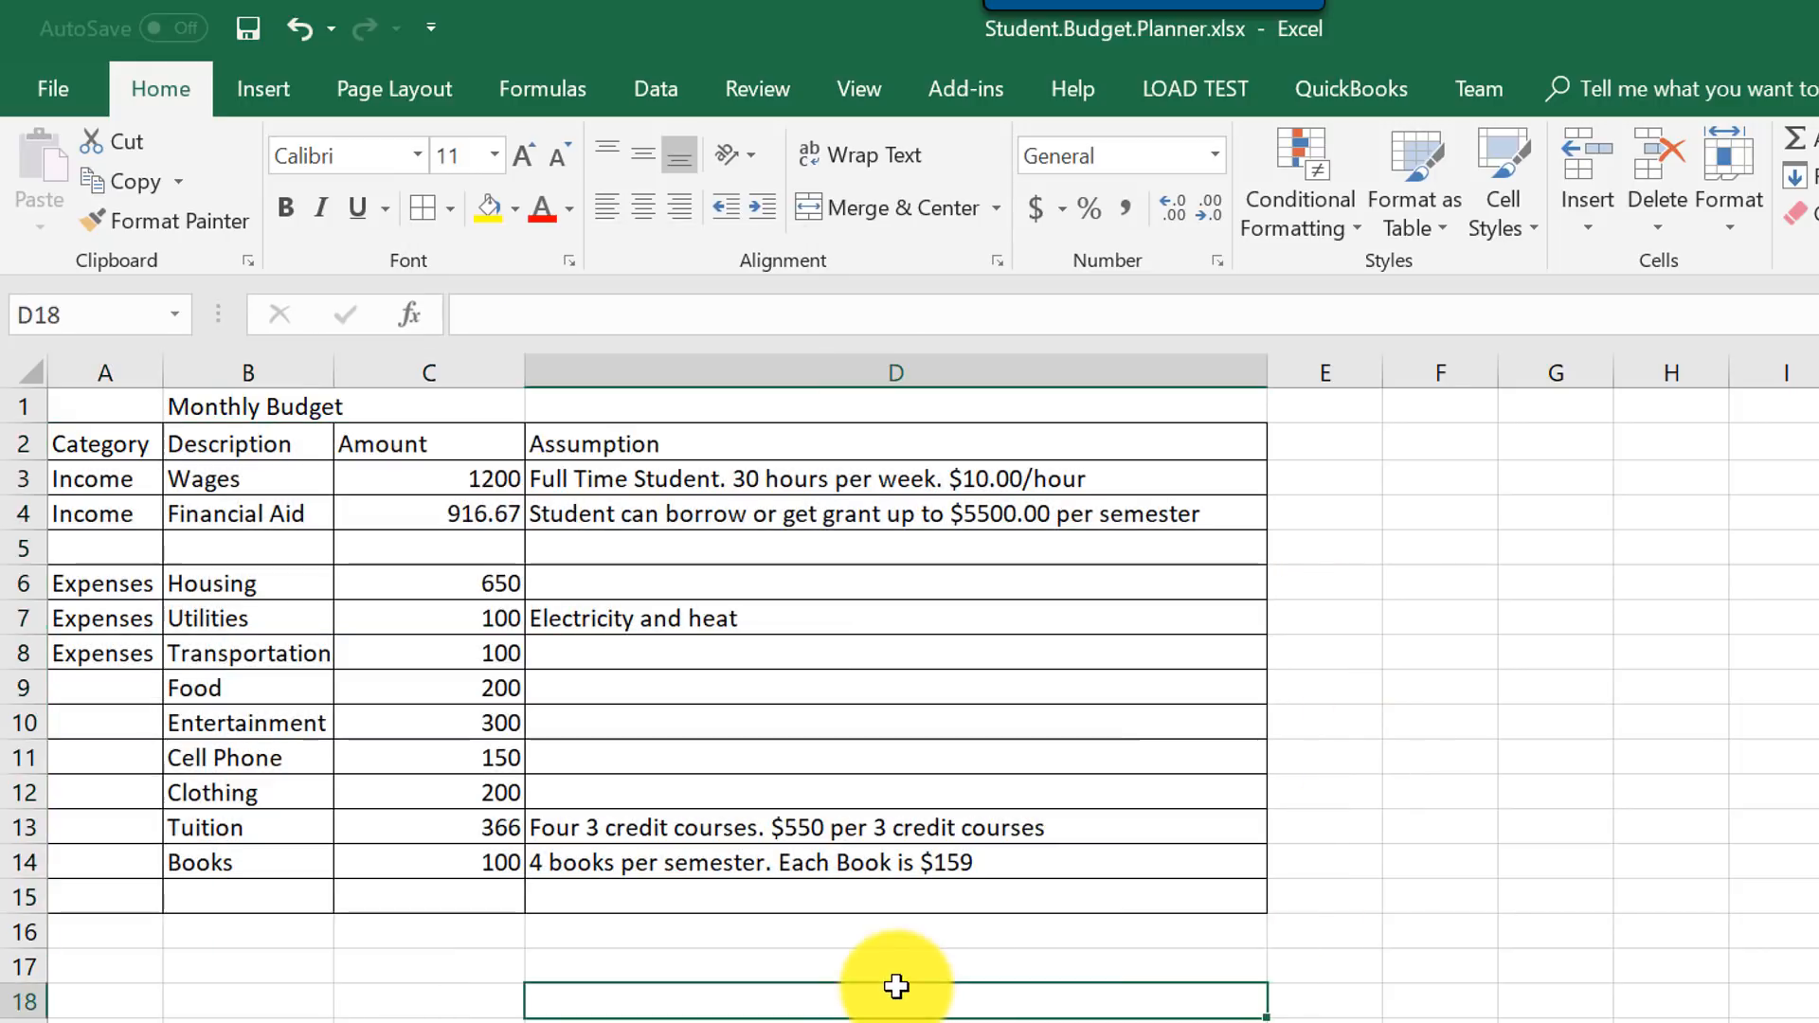
{"action": "mouse_move", "coordinate": [845, 646]}
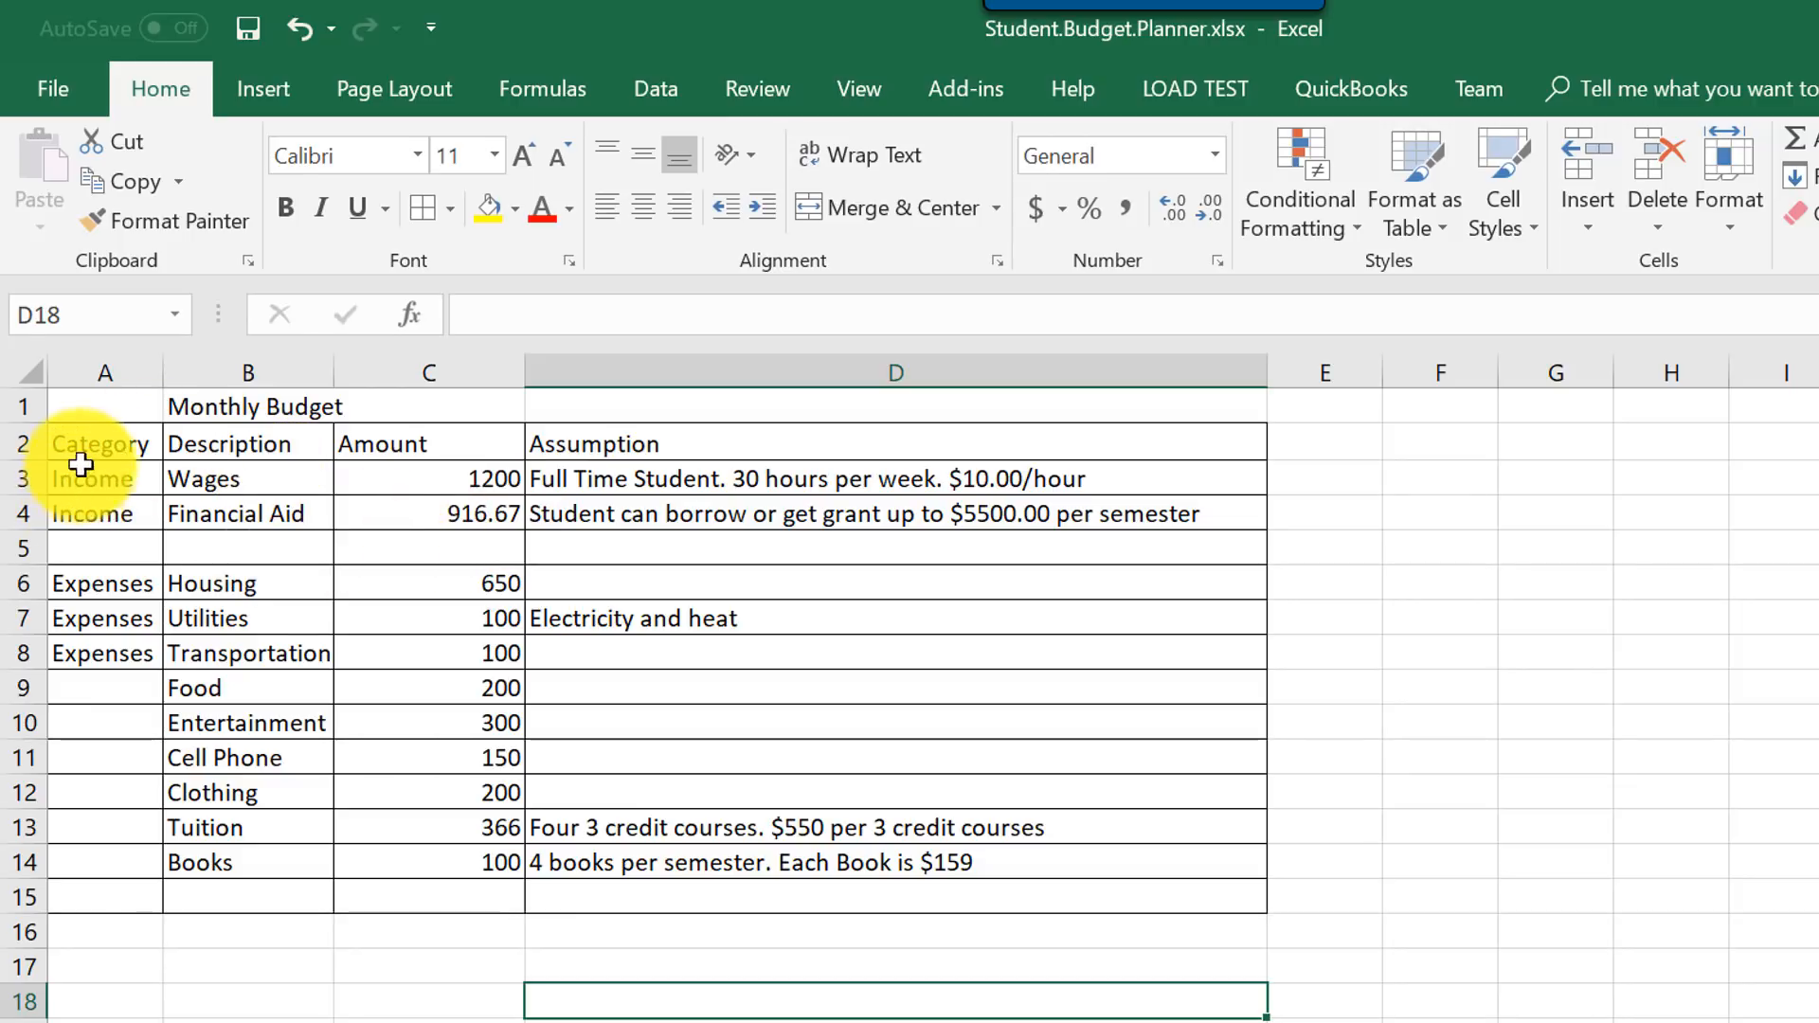
{"action": "mouse_move", "coordinate": [111, 707]}
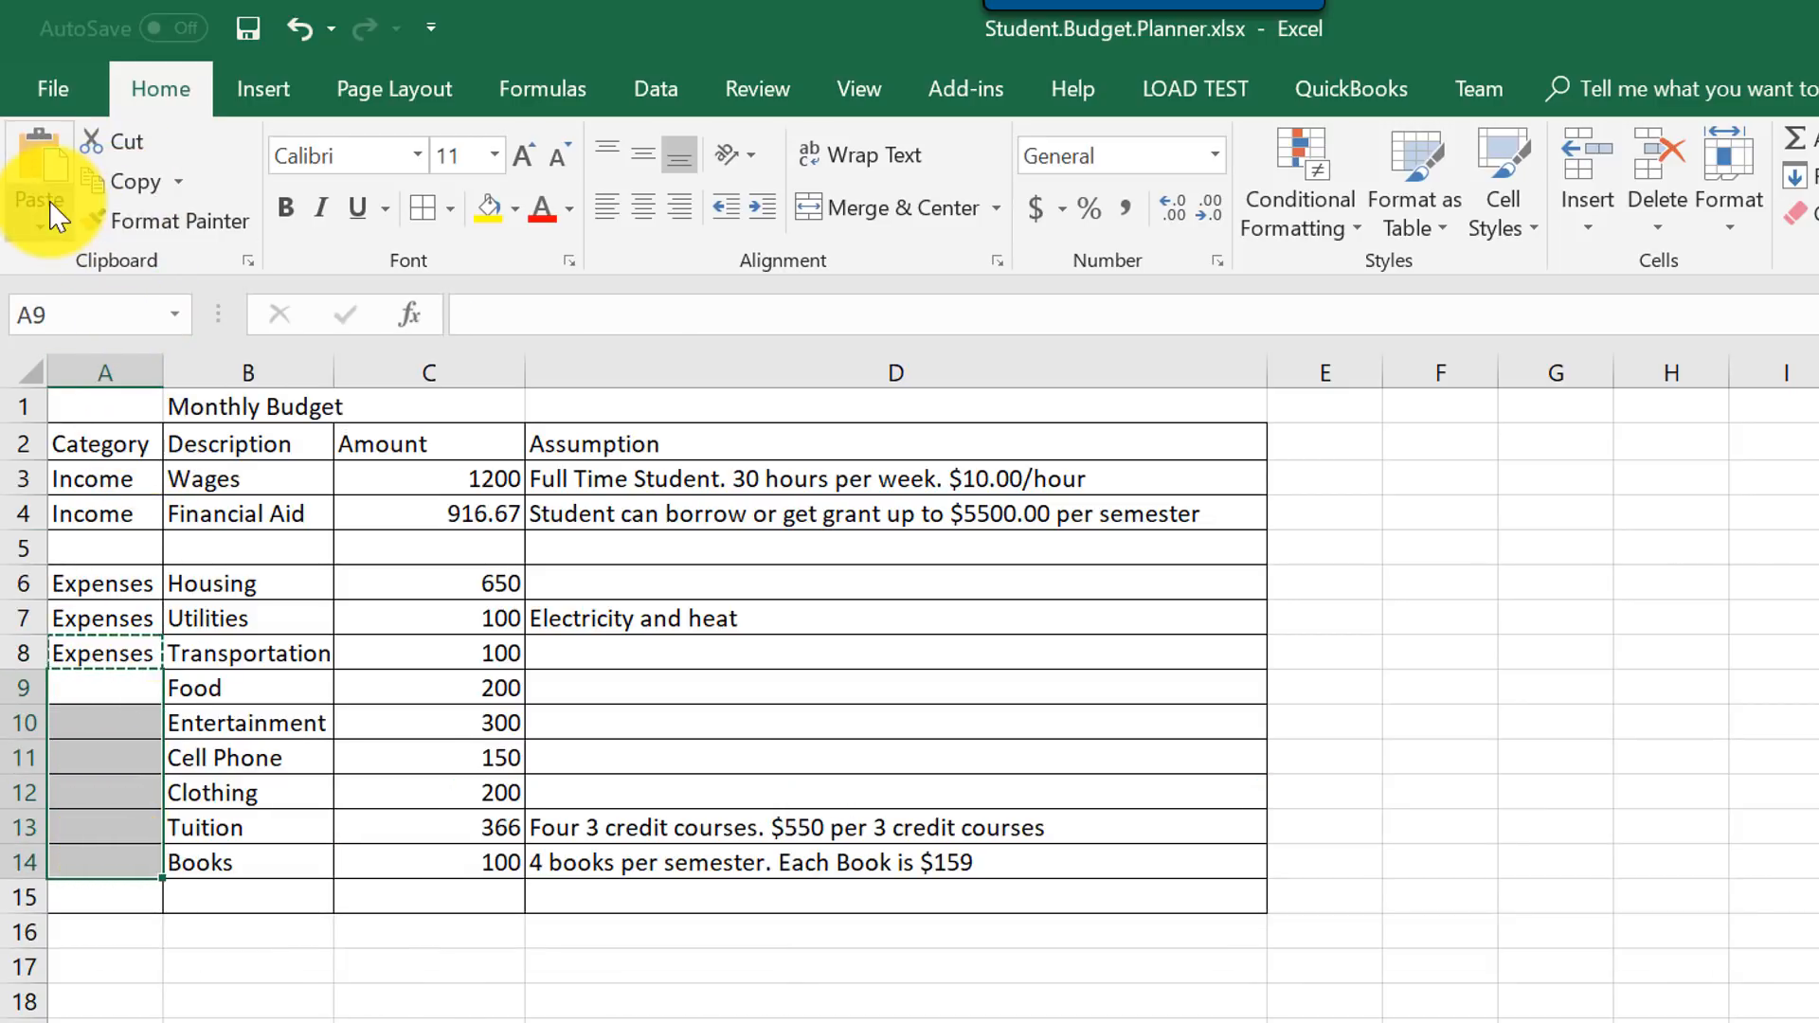
Paste 'Expenses' into the blank Category cells A9:A14.
{"action": "left_click", "coordinate": [38, 185]}
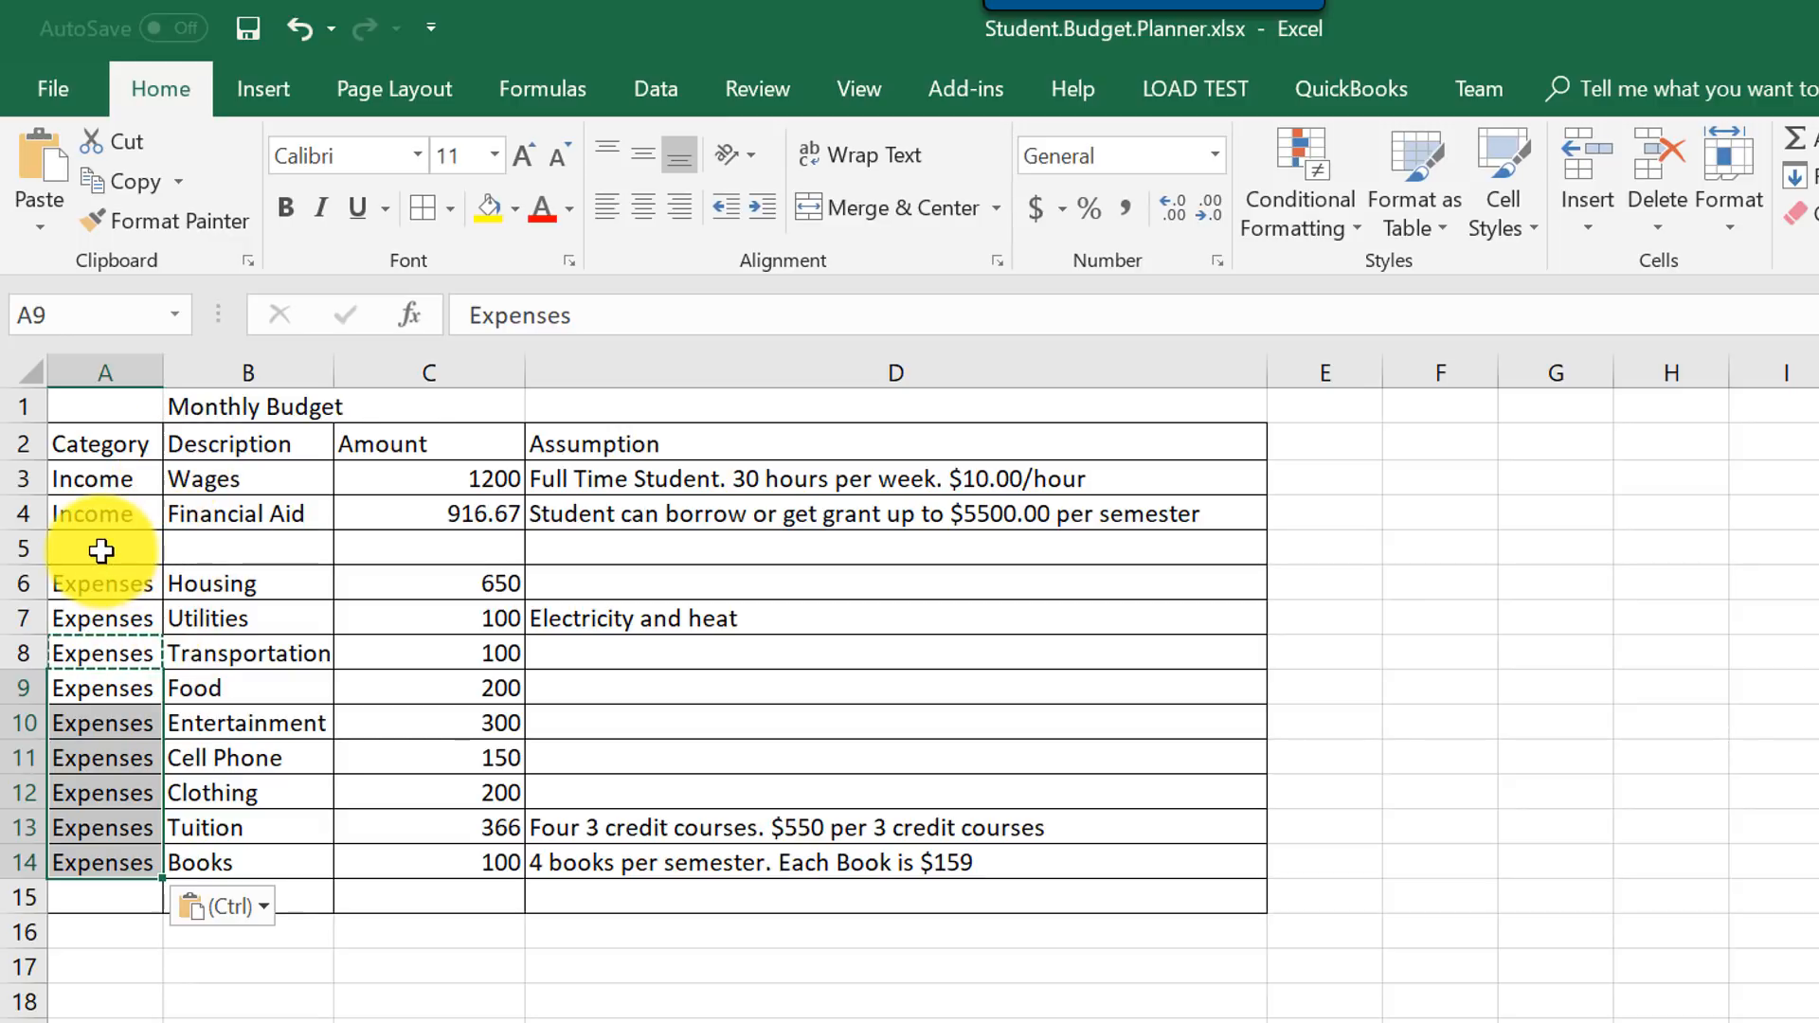
{"action": "mouse_move", "coordinate": [147, 540]}
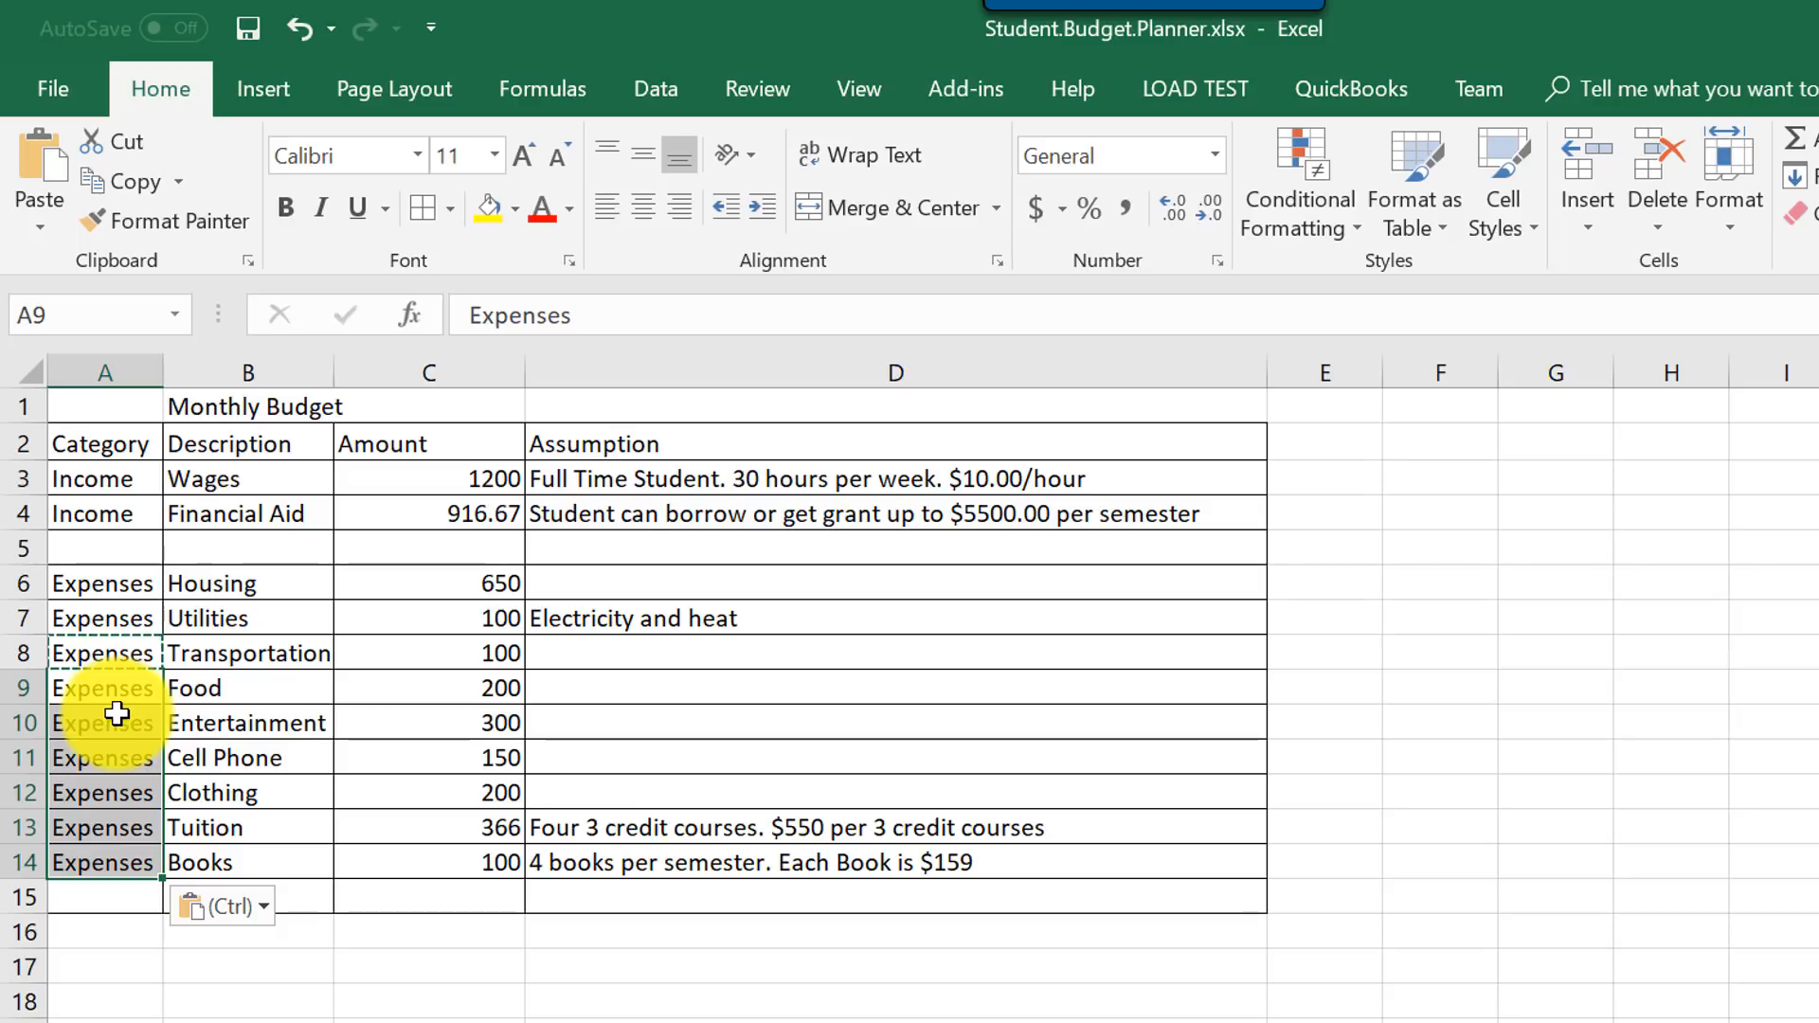
{"action": "mouse_move", "coordinate": [277, 531]}
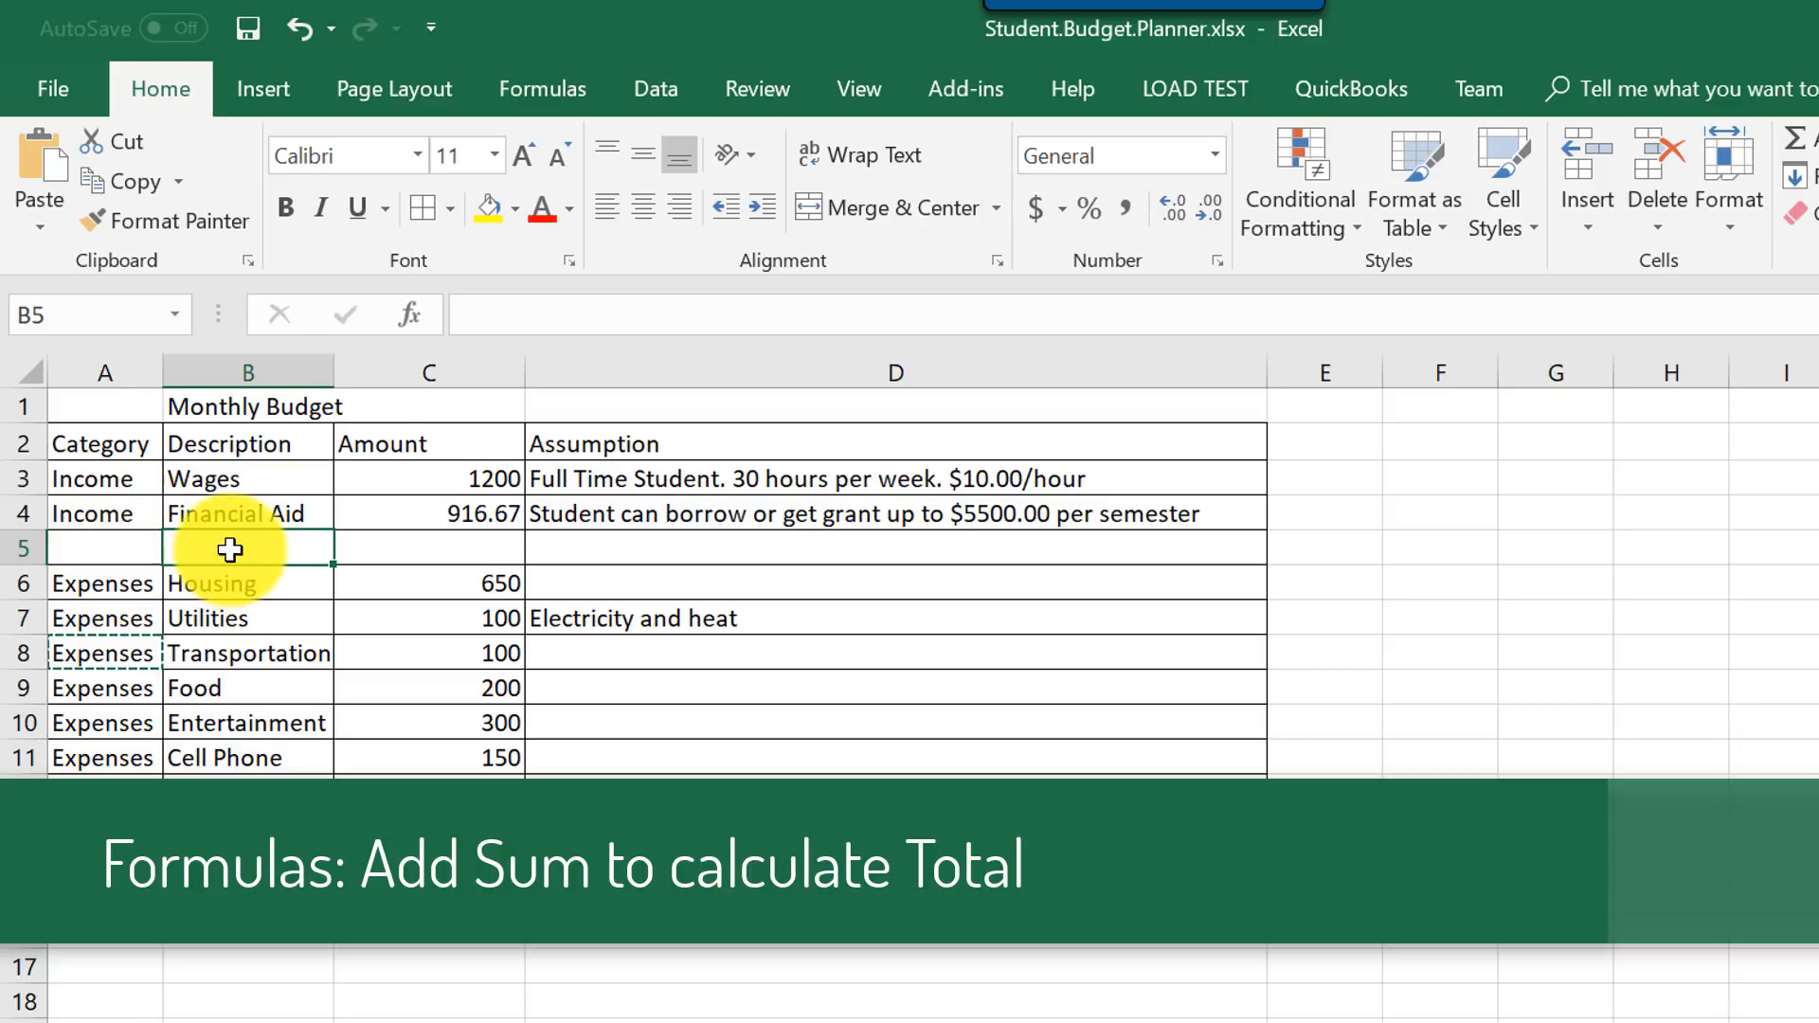
Label B5 'Total Income' and enter =C3+C4 in C5 to total Wages and Financial Aid.
{"action": "type", "text": "Total Income"}
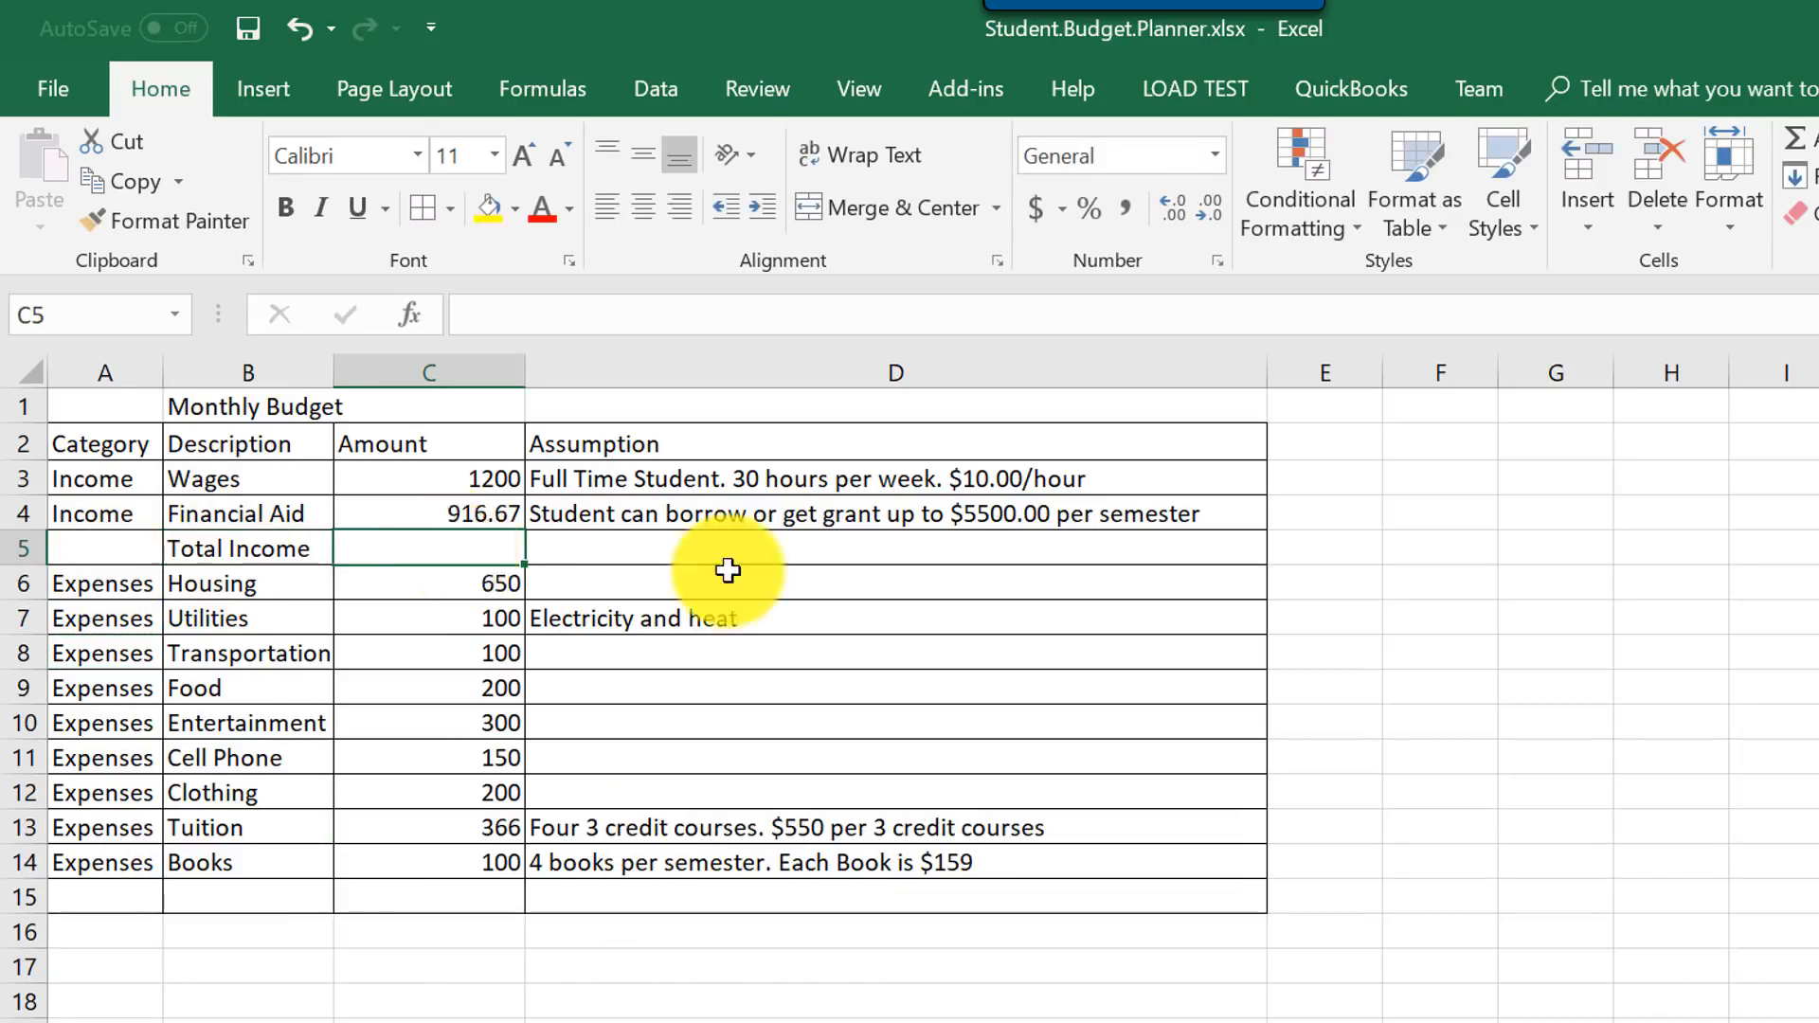
{"action": "mouse_move", "coordinate": [747, 573]}
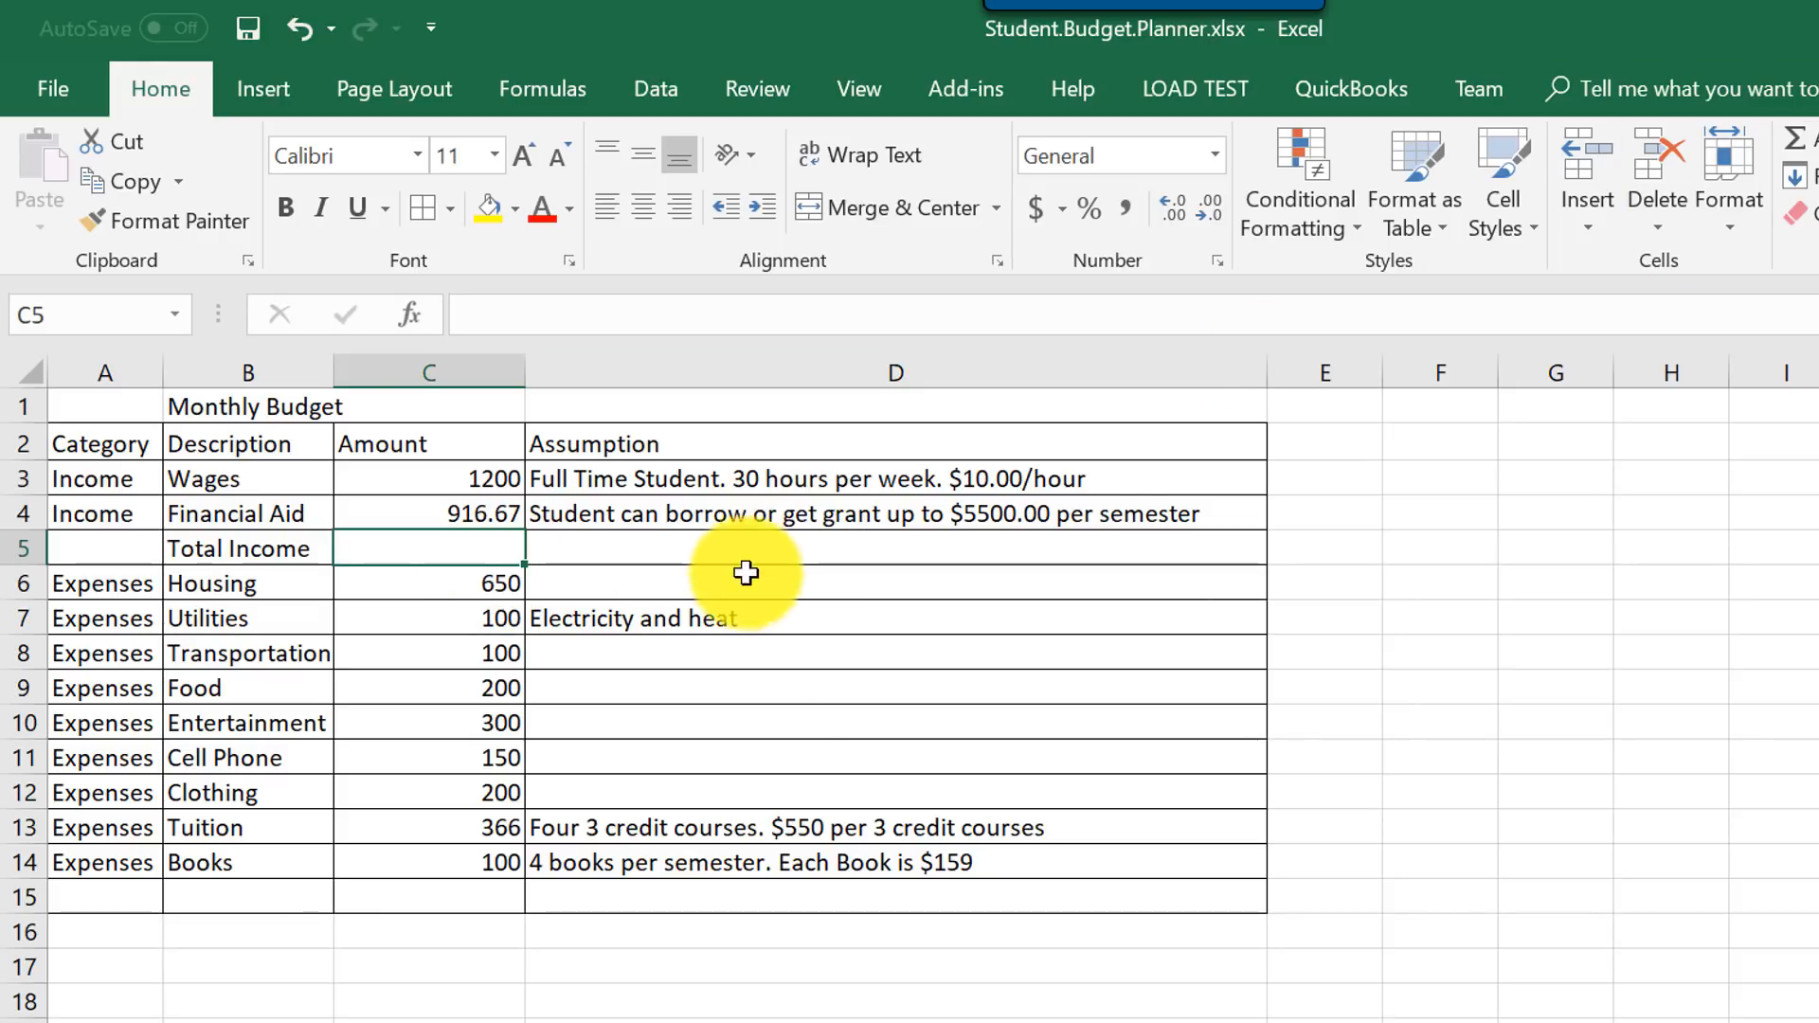
{"action": "type", "text": "="}
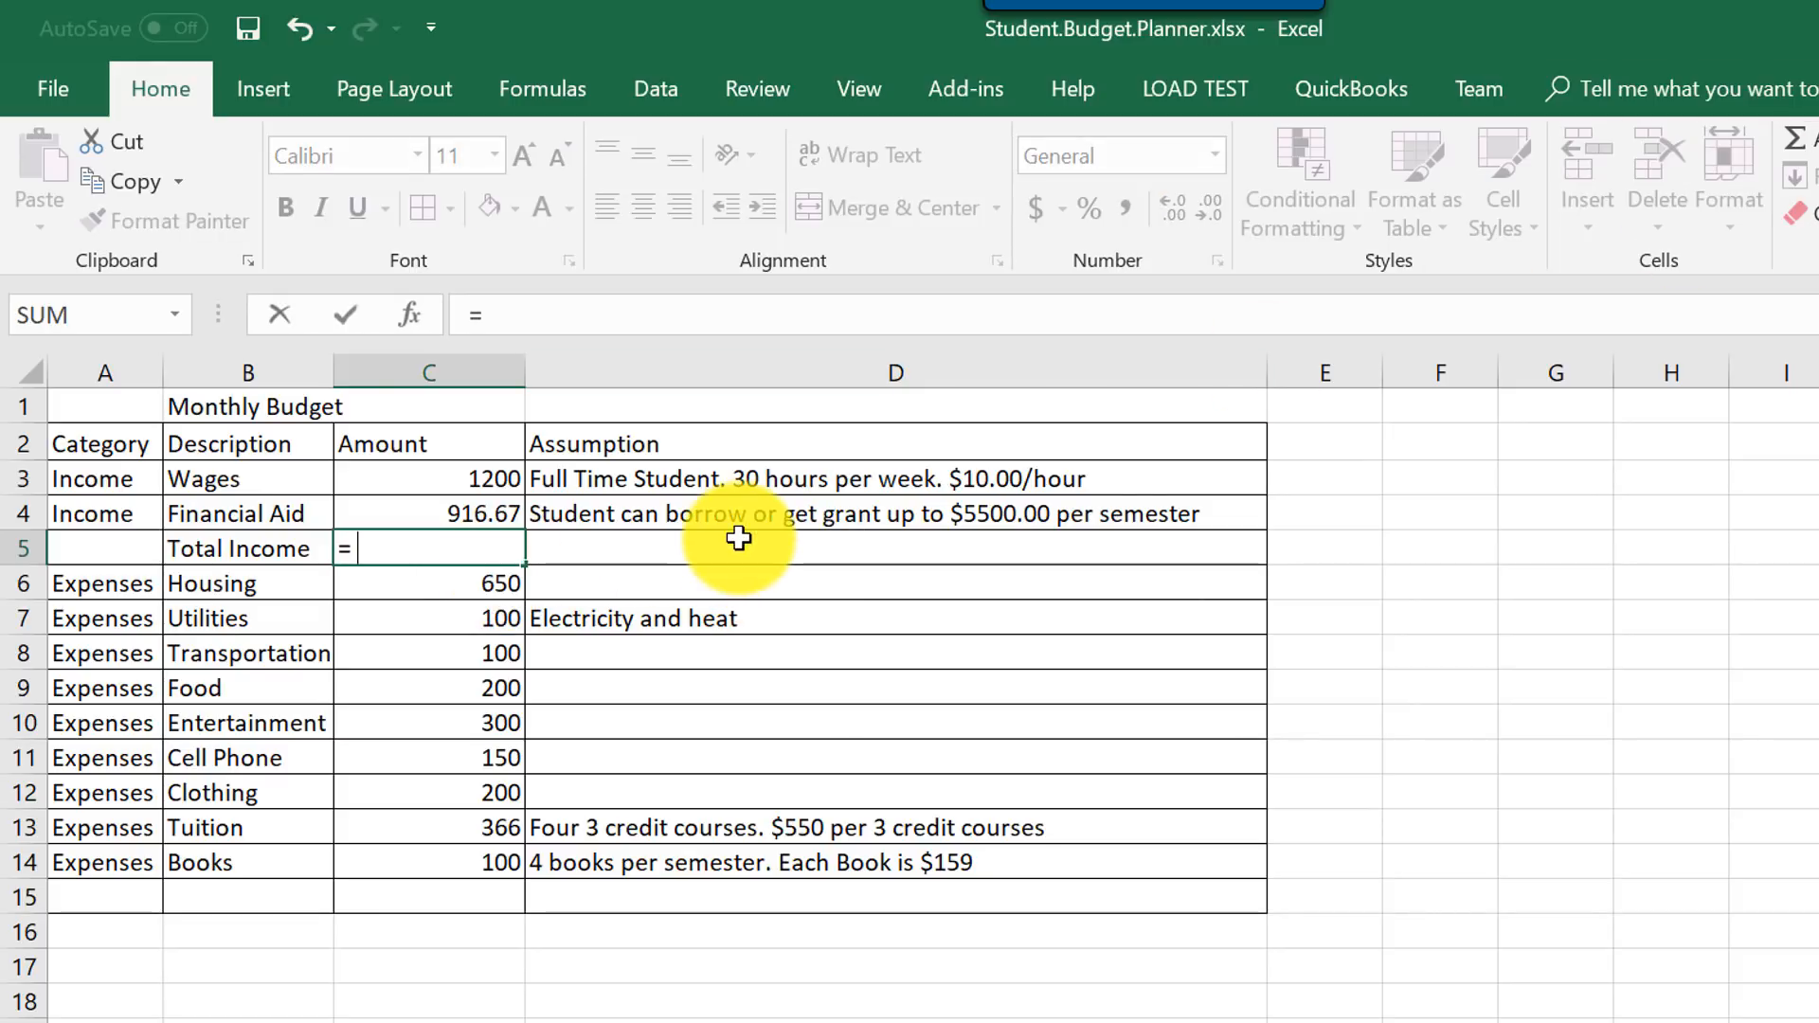
{"action": "left_click", "coordinate": [428, 477]}
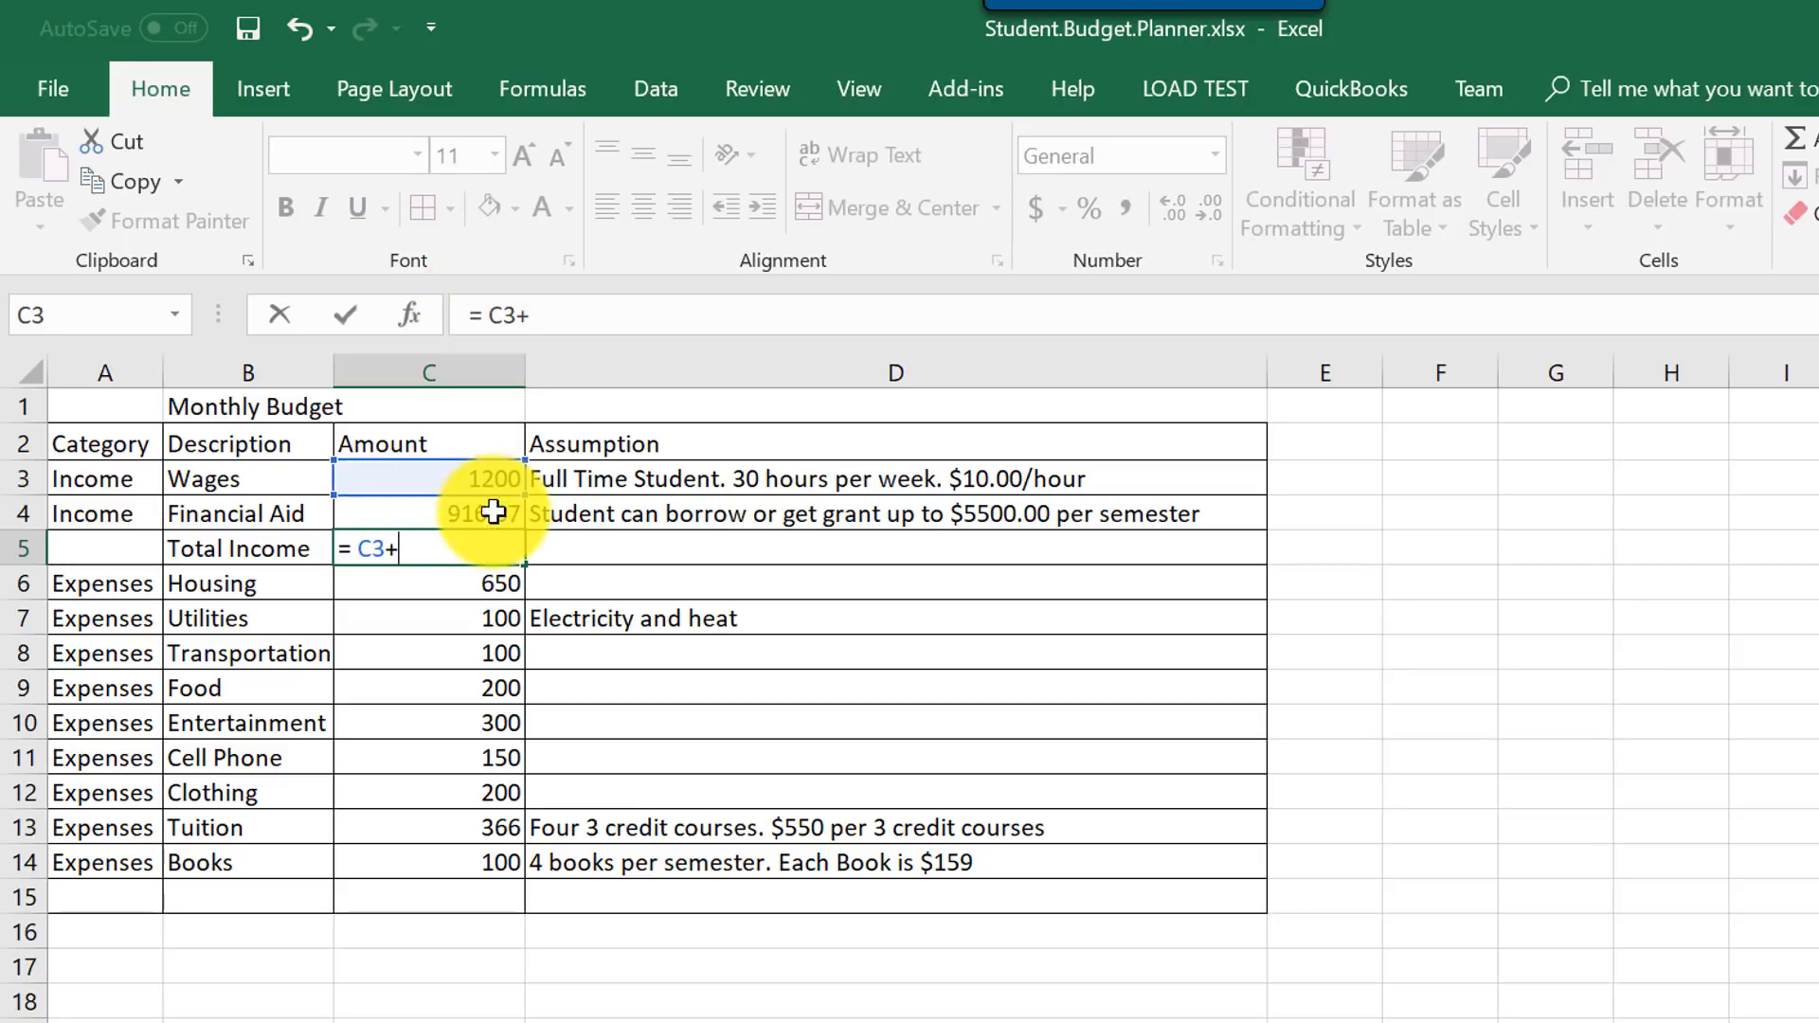
{"action": "left_click", "coordinate": [428, 514]}
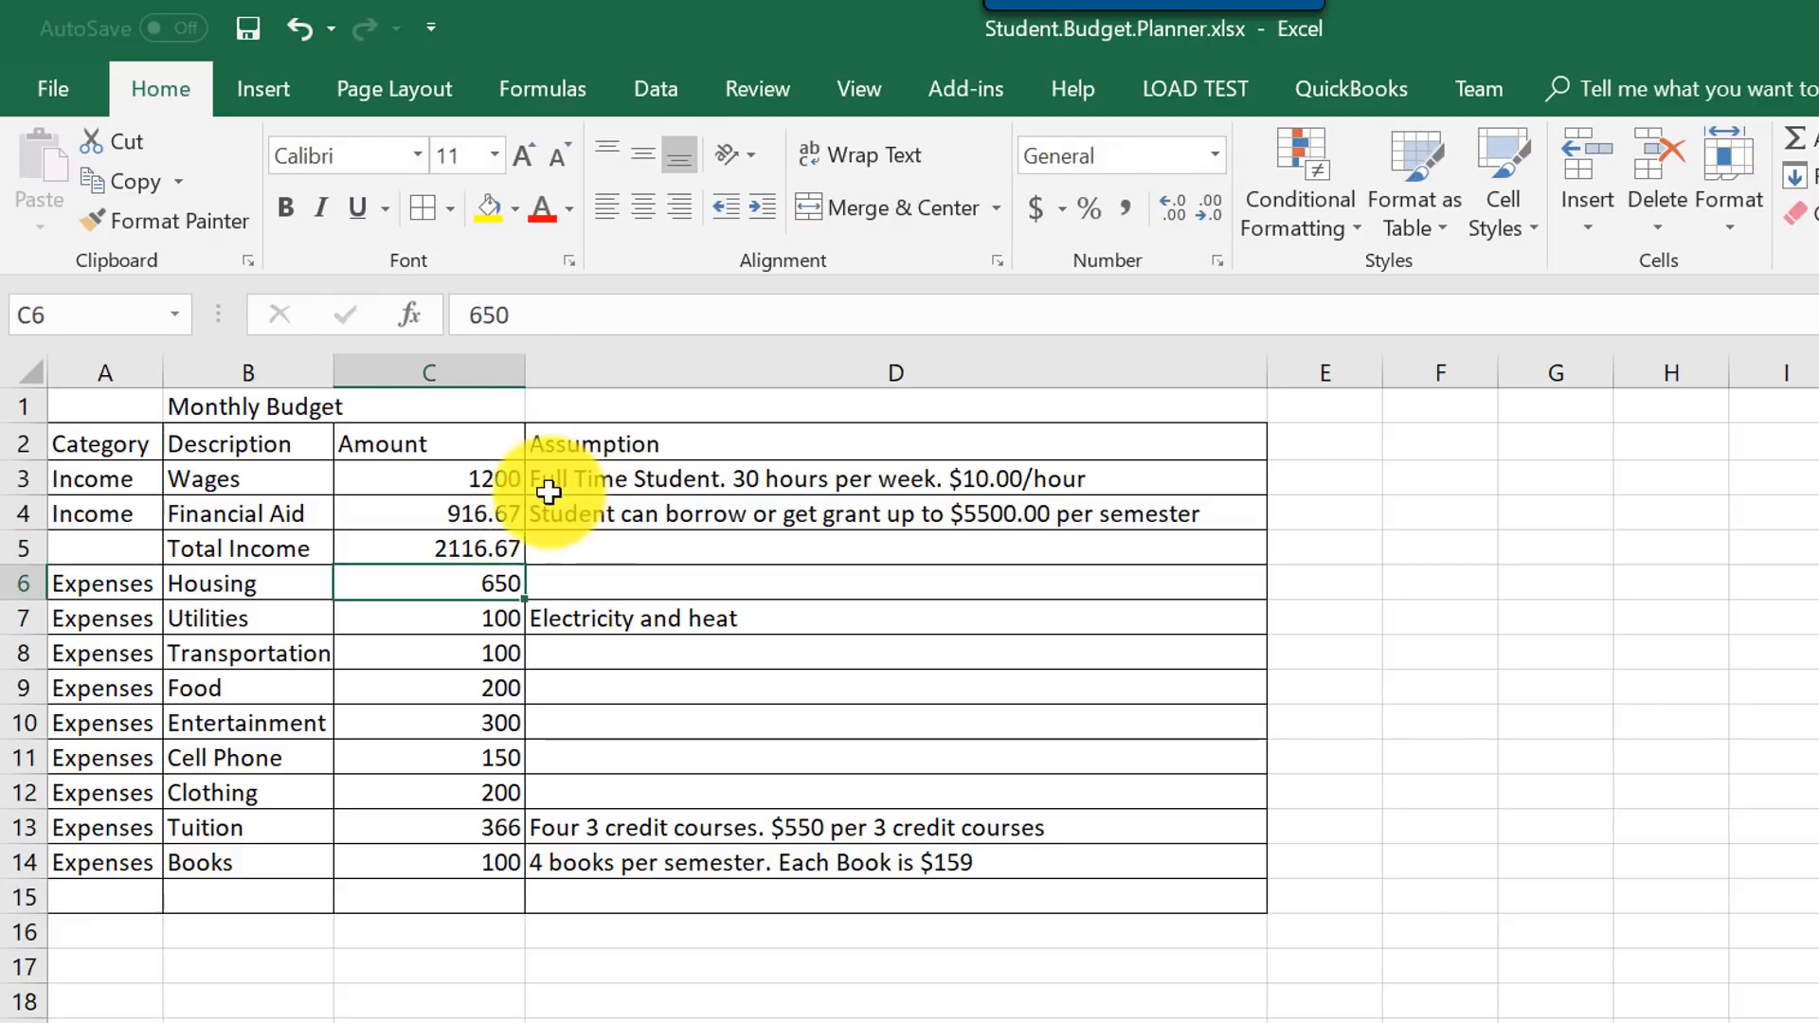
{"action": "left_click", "coordinate": [428, 547]}
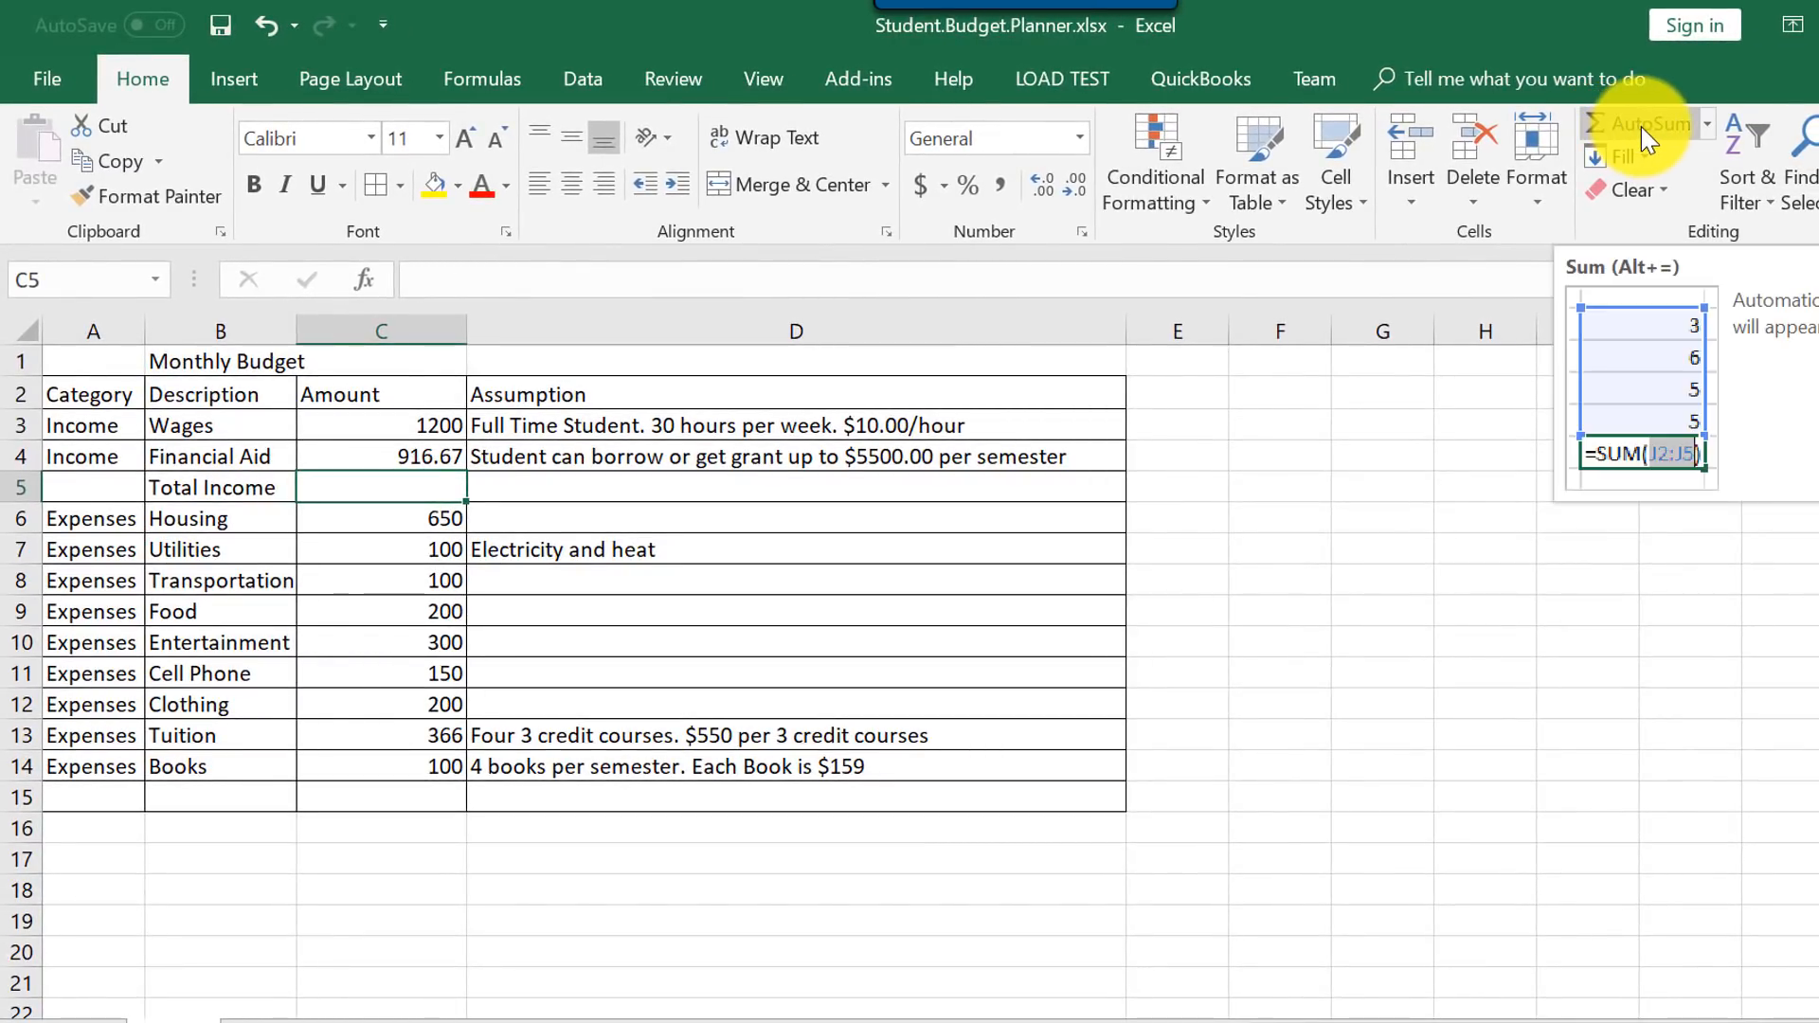
AutoSum the income in C5, then label row 15 'Total Expenses' with =SUM(C6:C14) in C15.
{"action": "left_click", "coordinate": [1637, 125]}
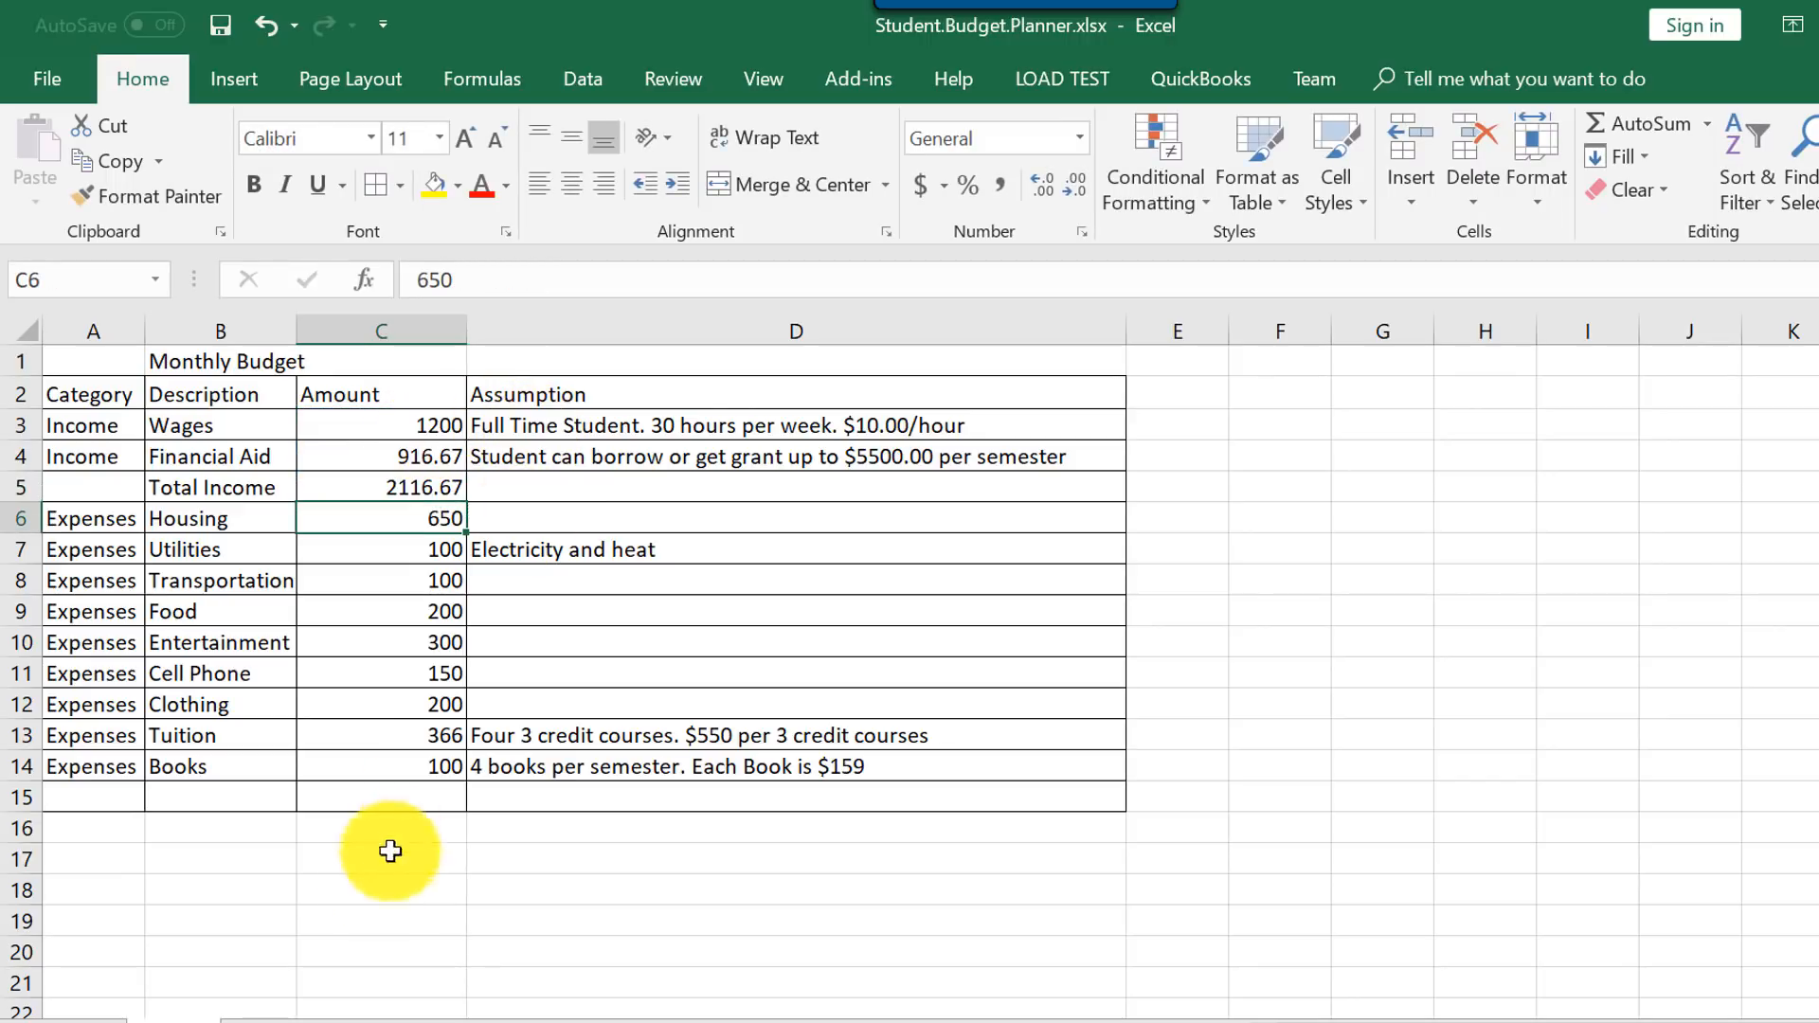
{"action": "left_click", "coordinate": [220, 798]}
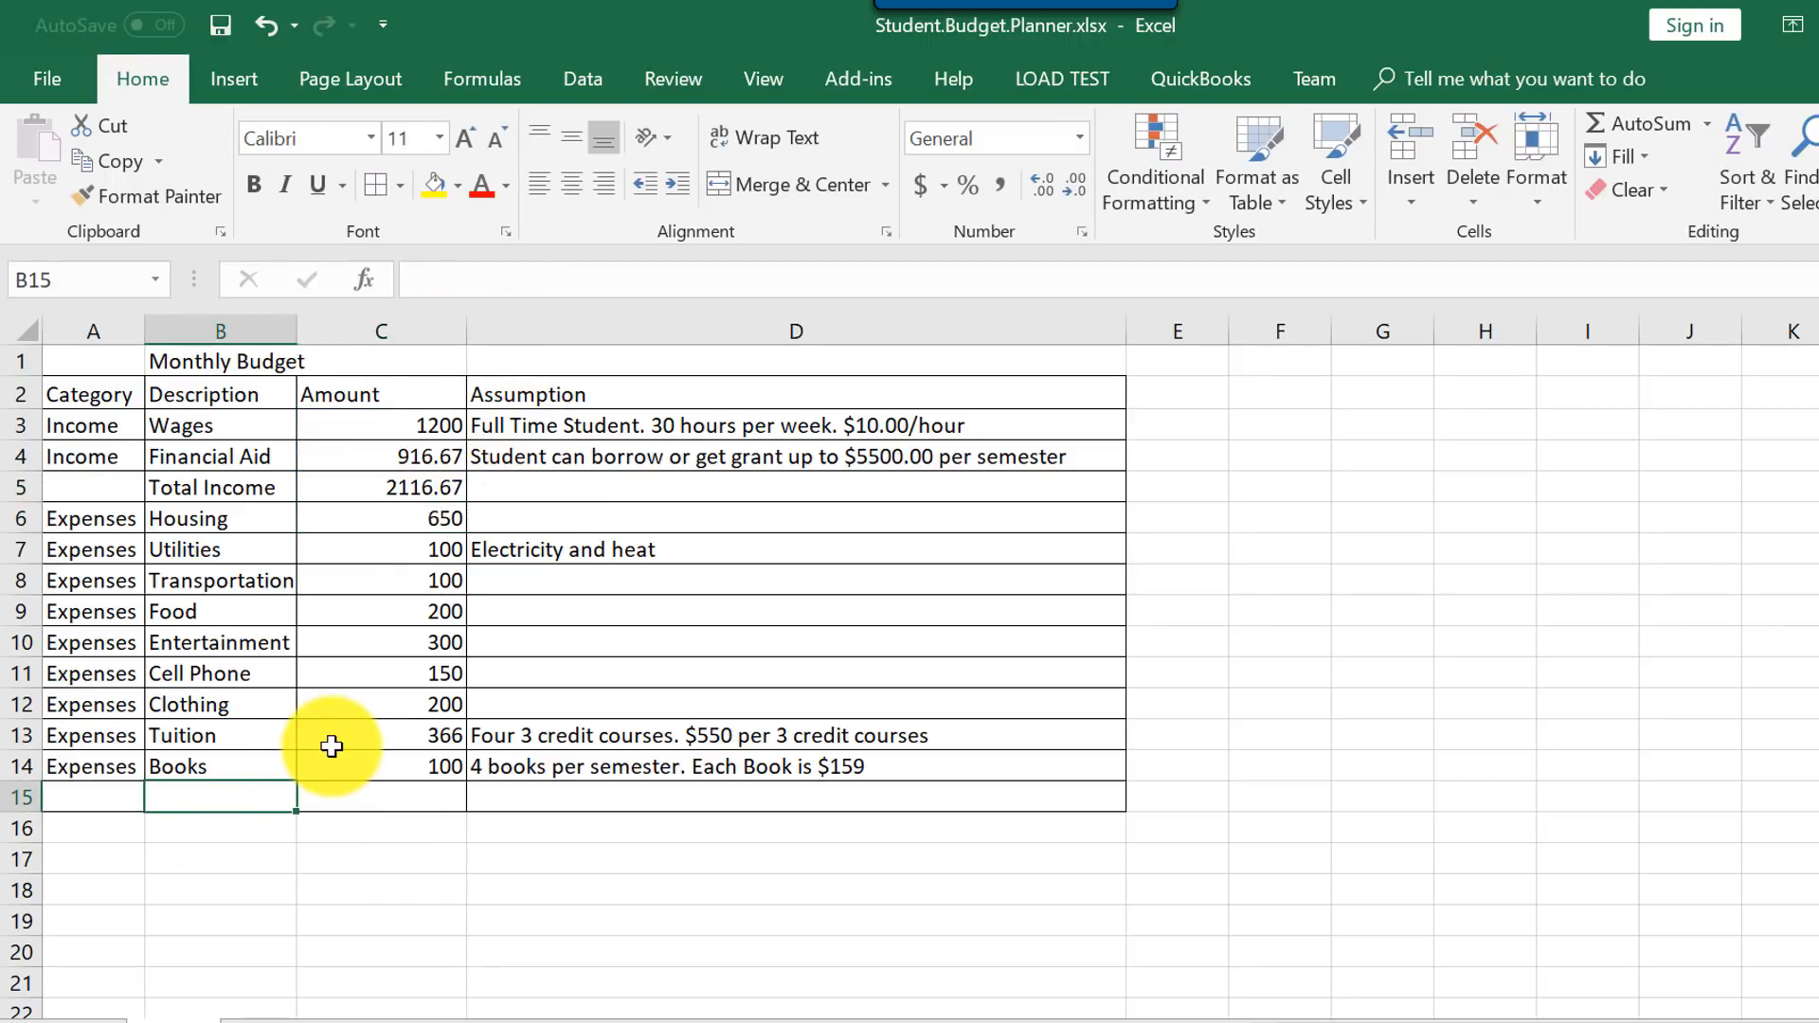
{"action": "type", "text": "Total Expenses"}
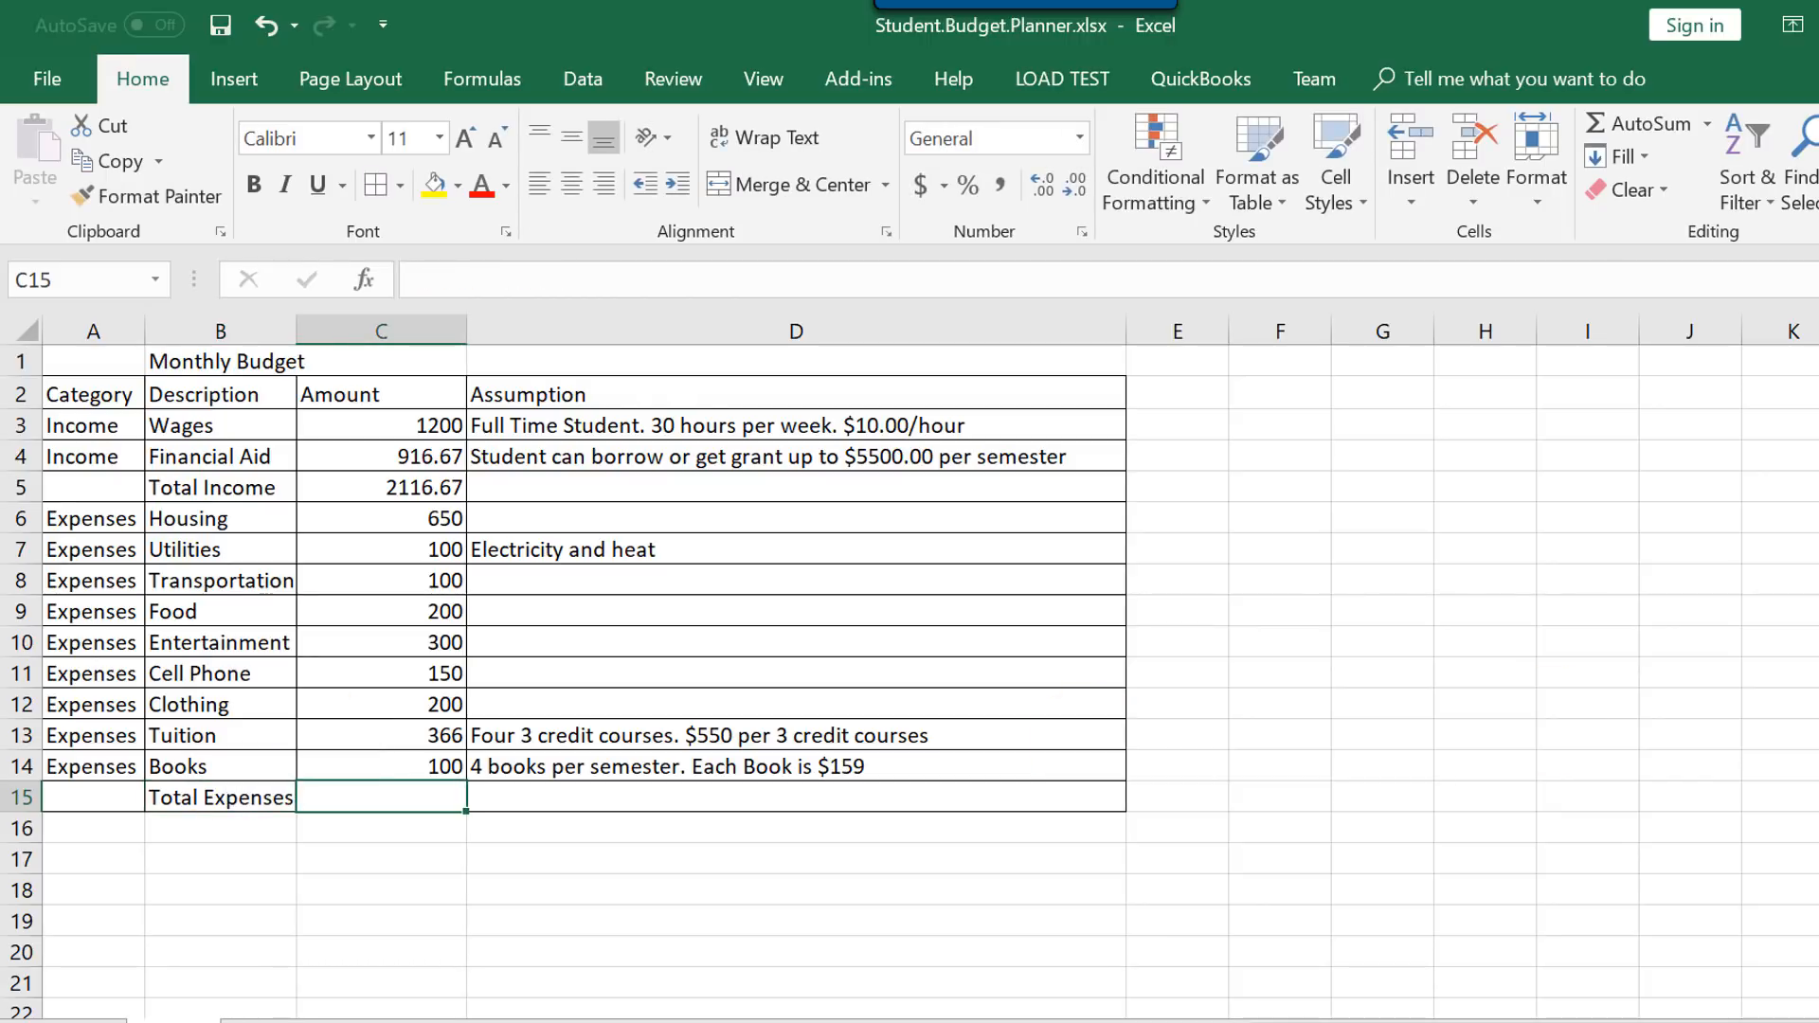
{"action": "type", "text": "=SUM(C6:C14)"}
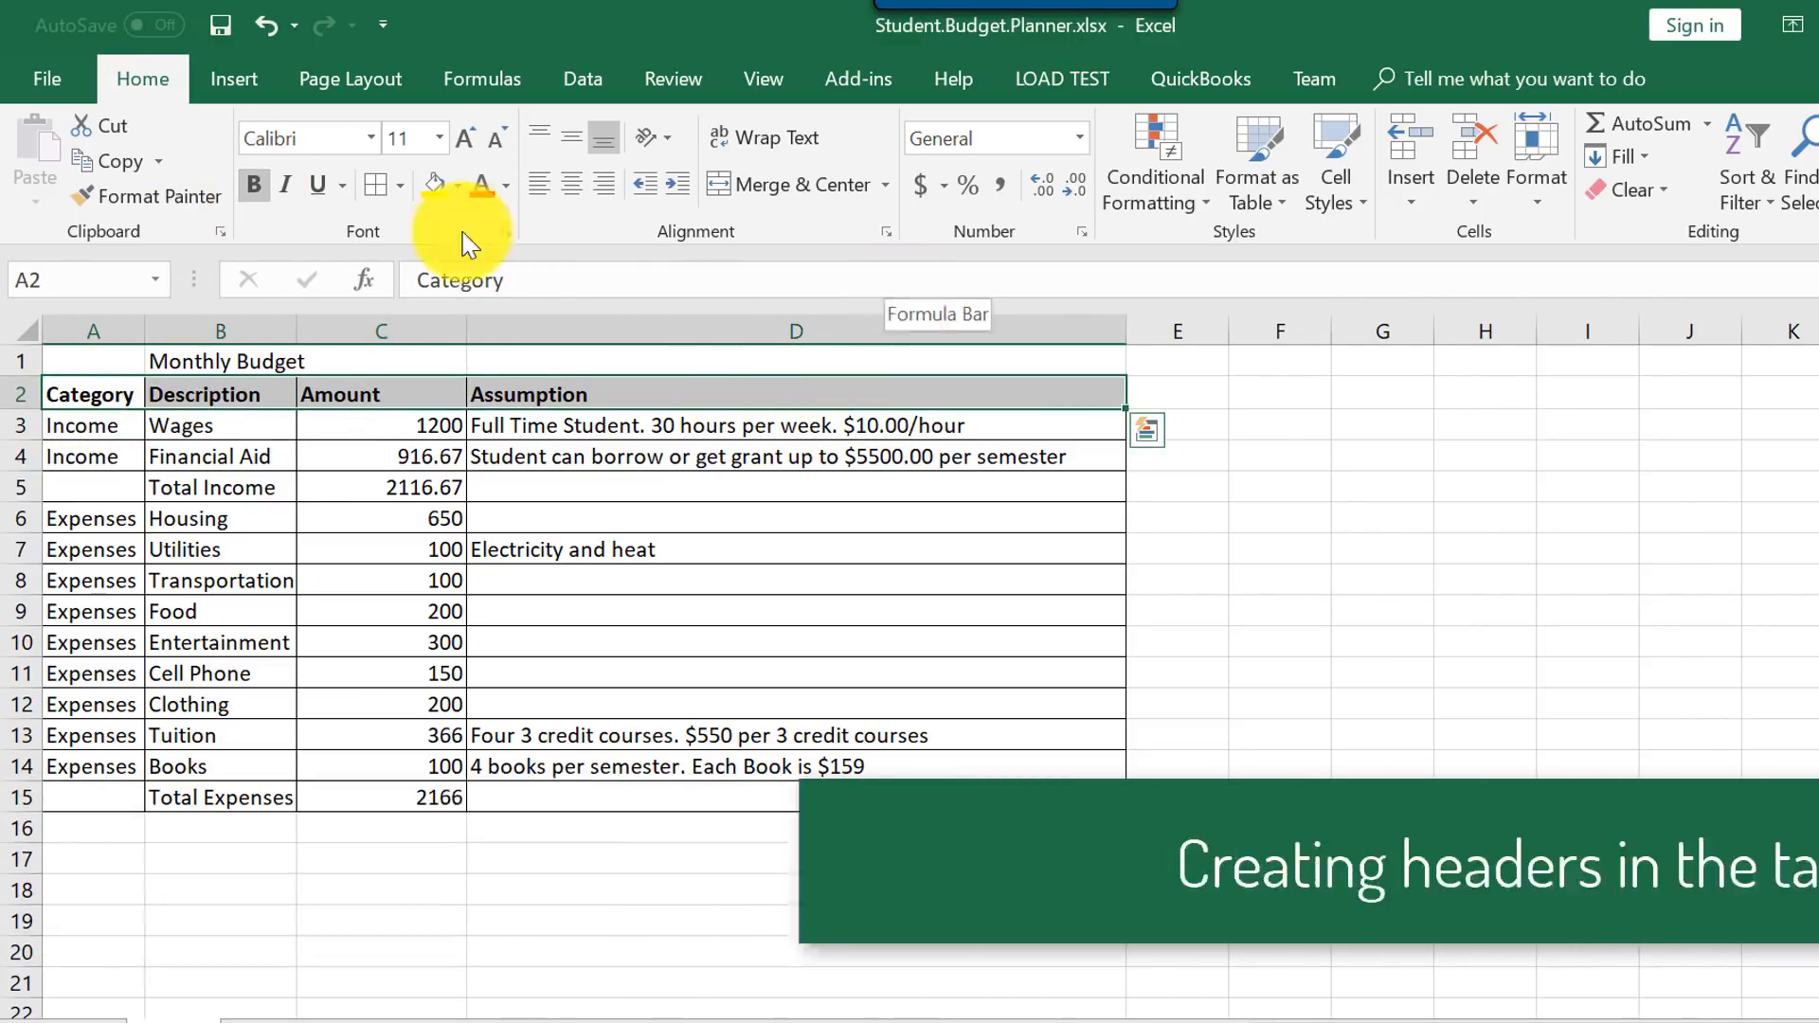
Fill the header row with light orange and check the sheet in print preview.
{"action": "left_click", "coordinate": [453, 184]}
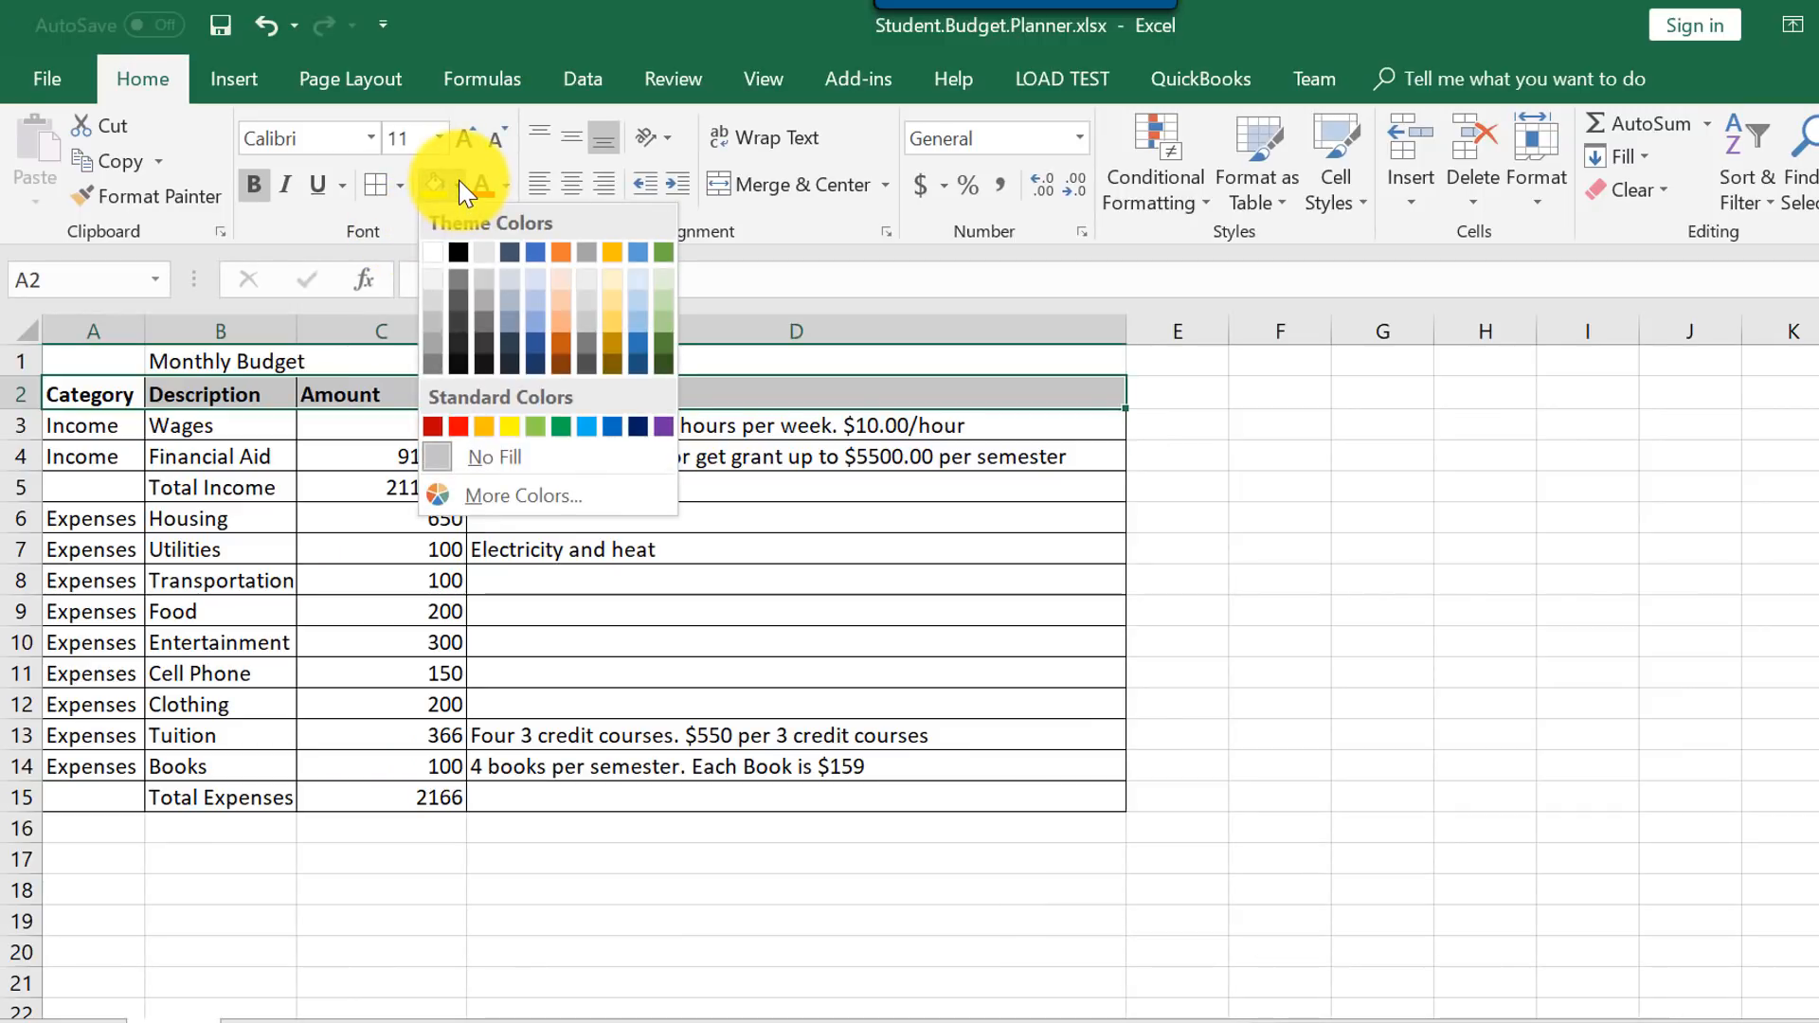
{"action": "left_click", "coordinate": [612, 275]}
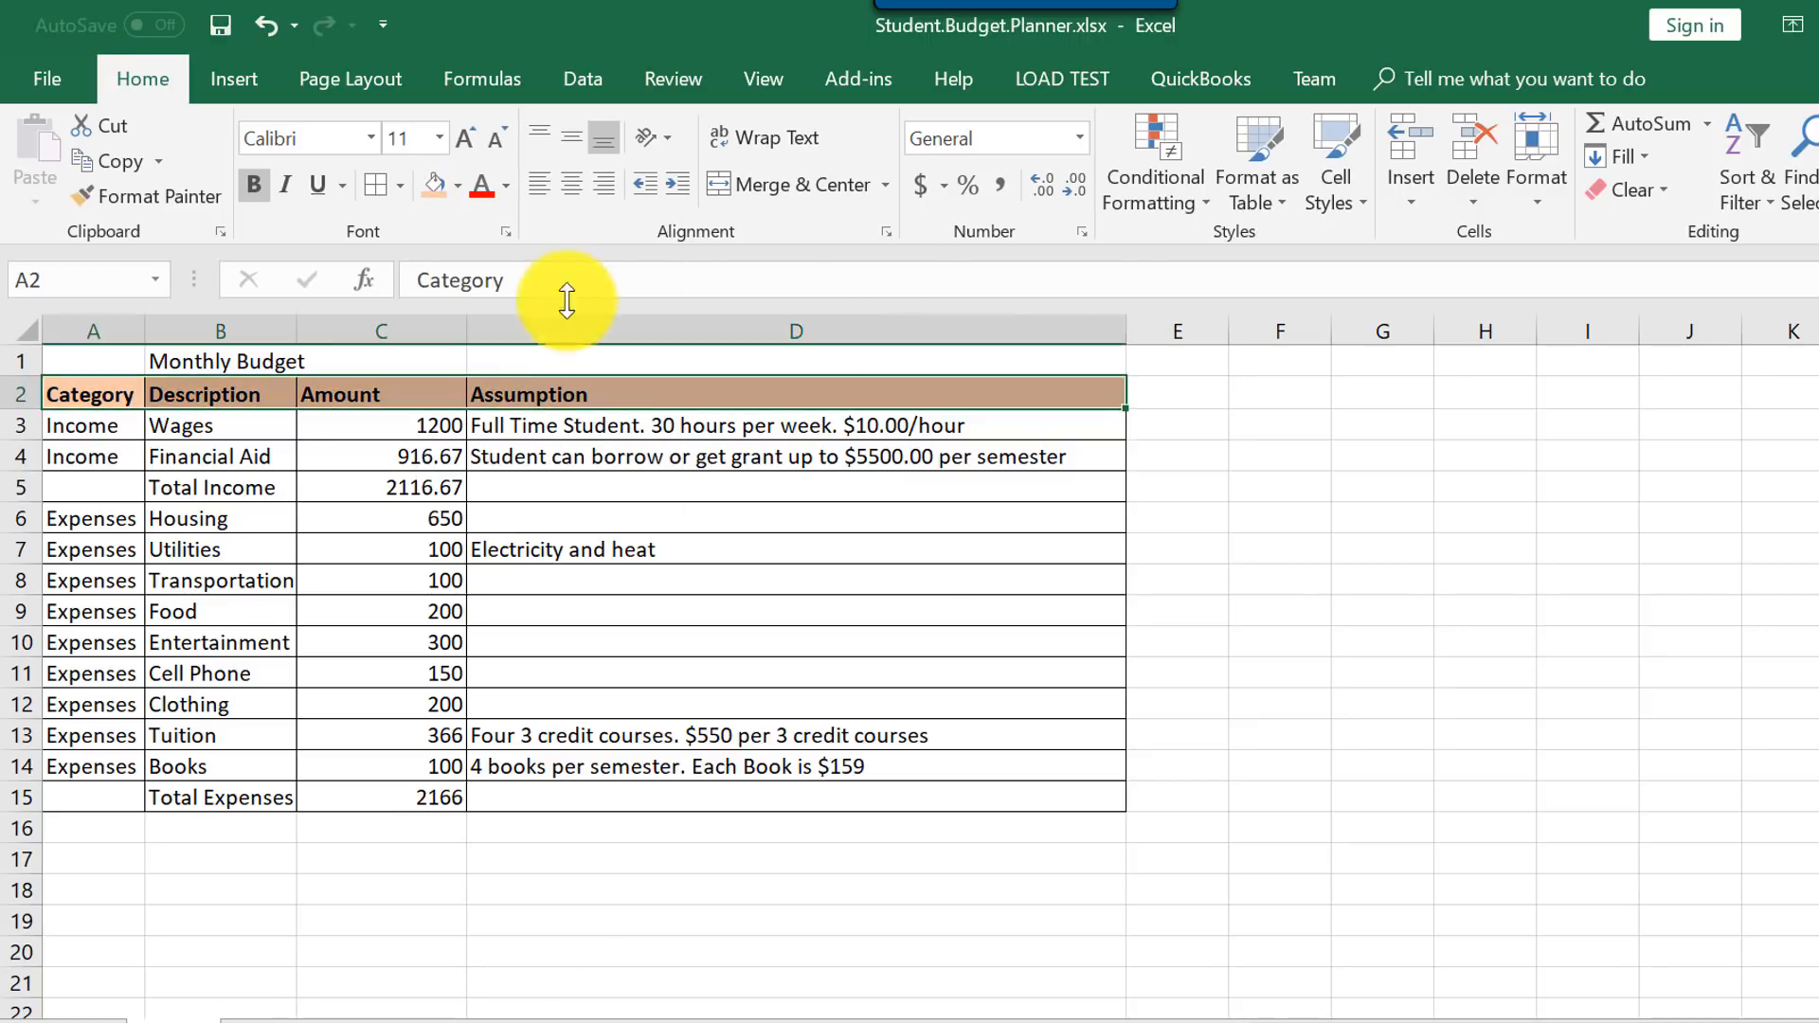
{"action": "left_click", "coordinate": [1277, 517]}
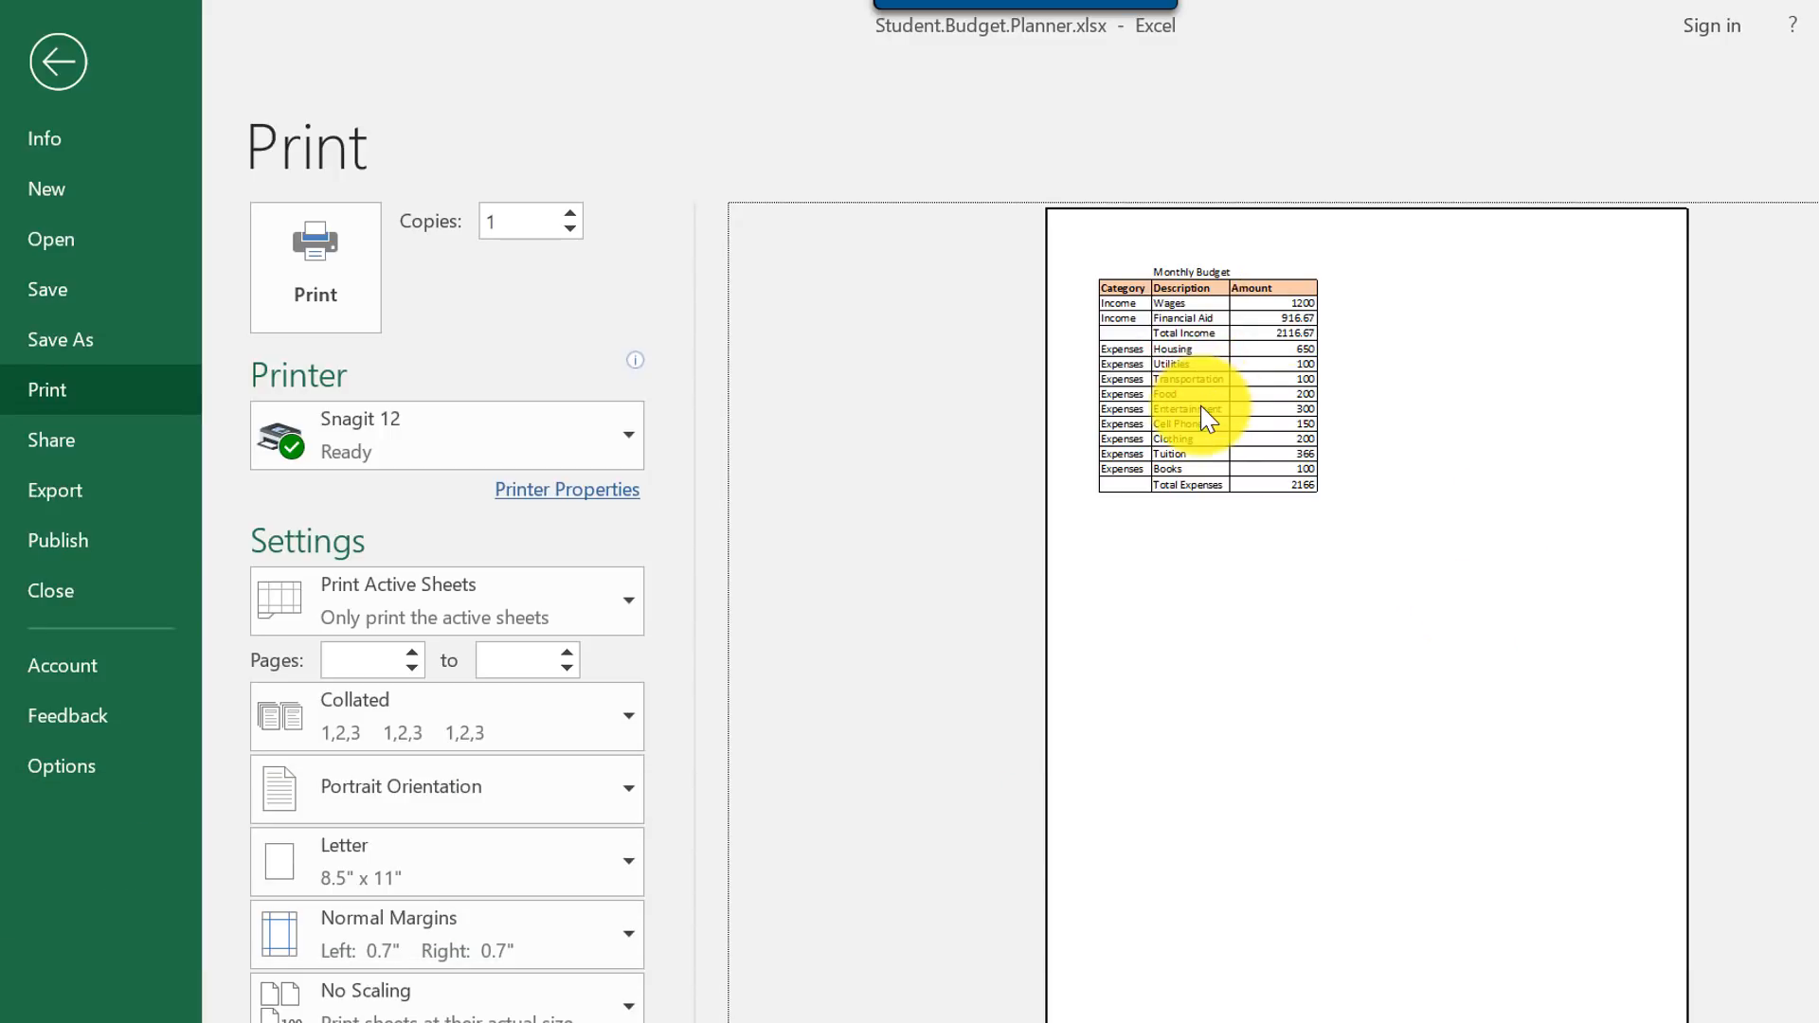
{"action": "left_click", "coordinate": [58, 61]}
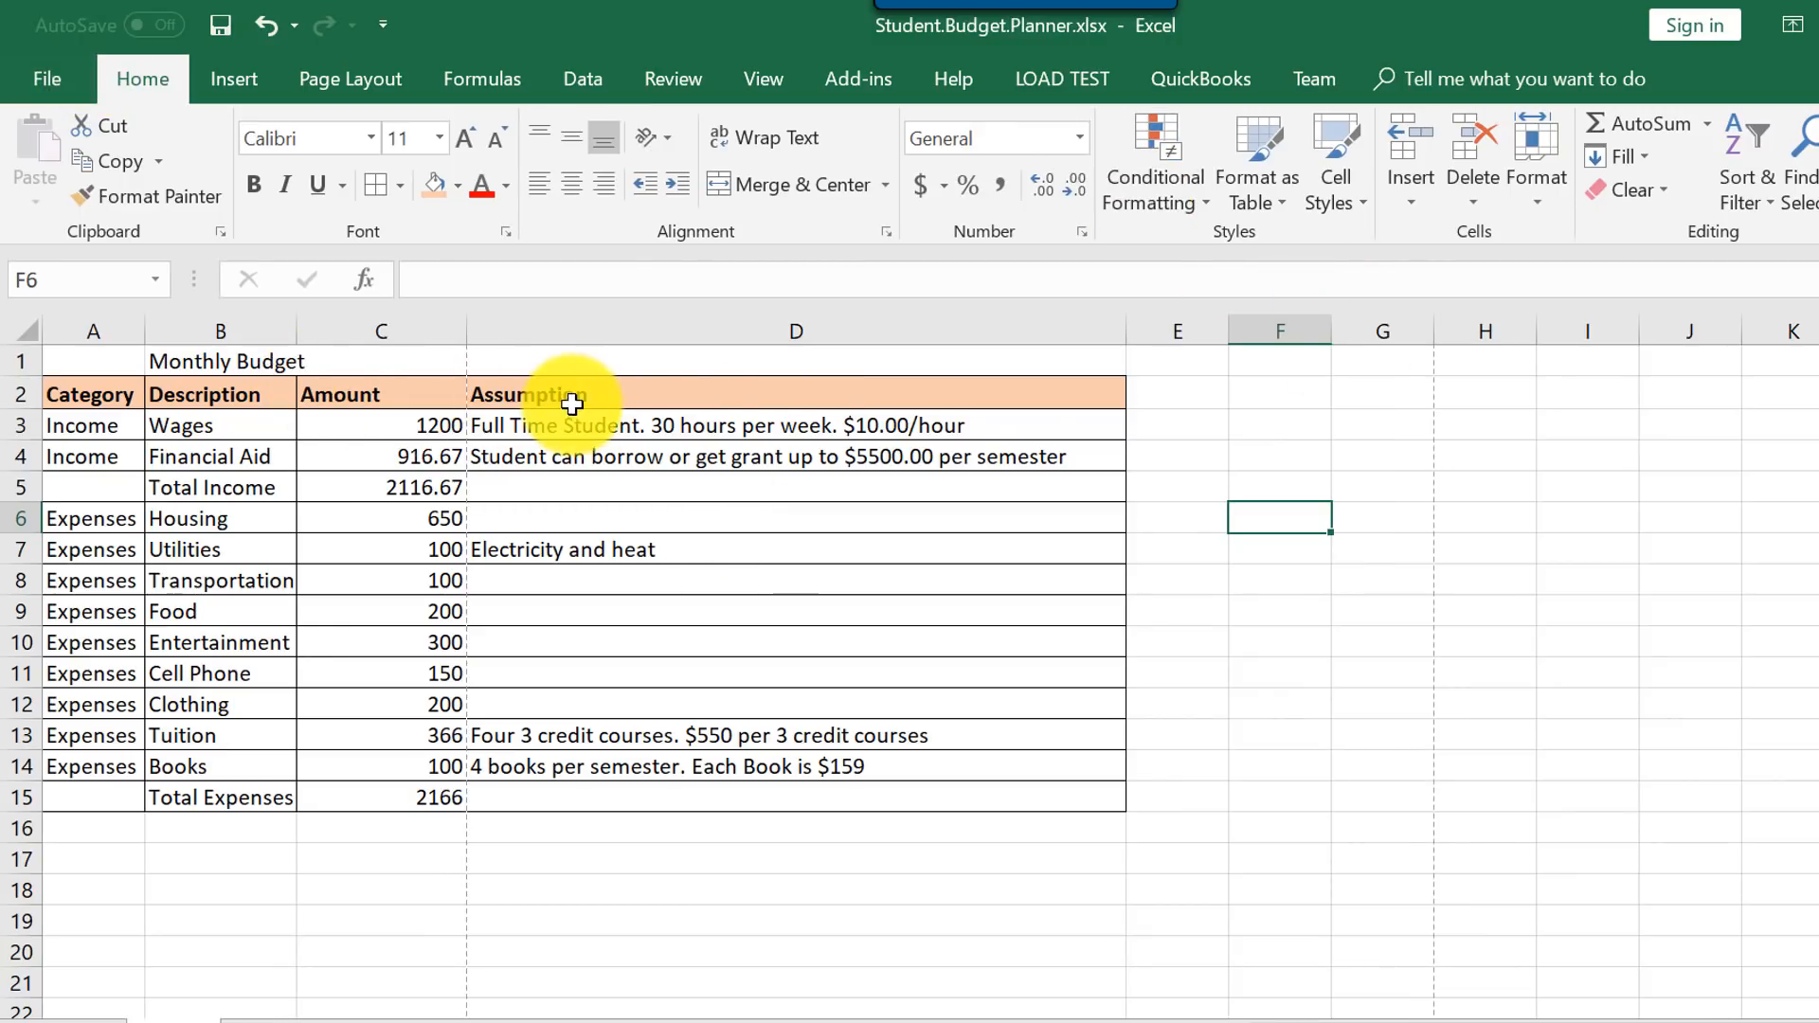
{"action": "mouse_move", "coordinate": [678, 399]}
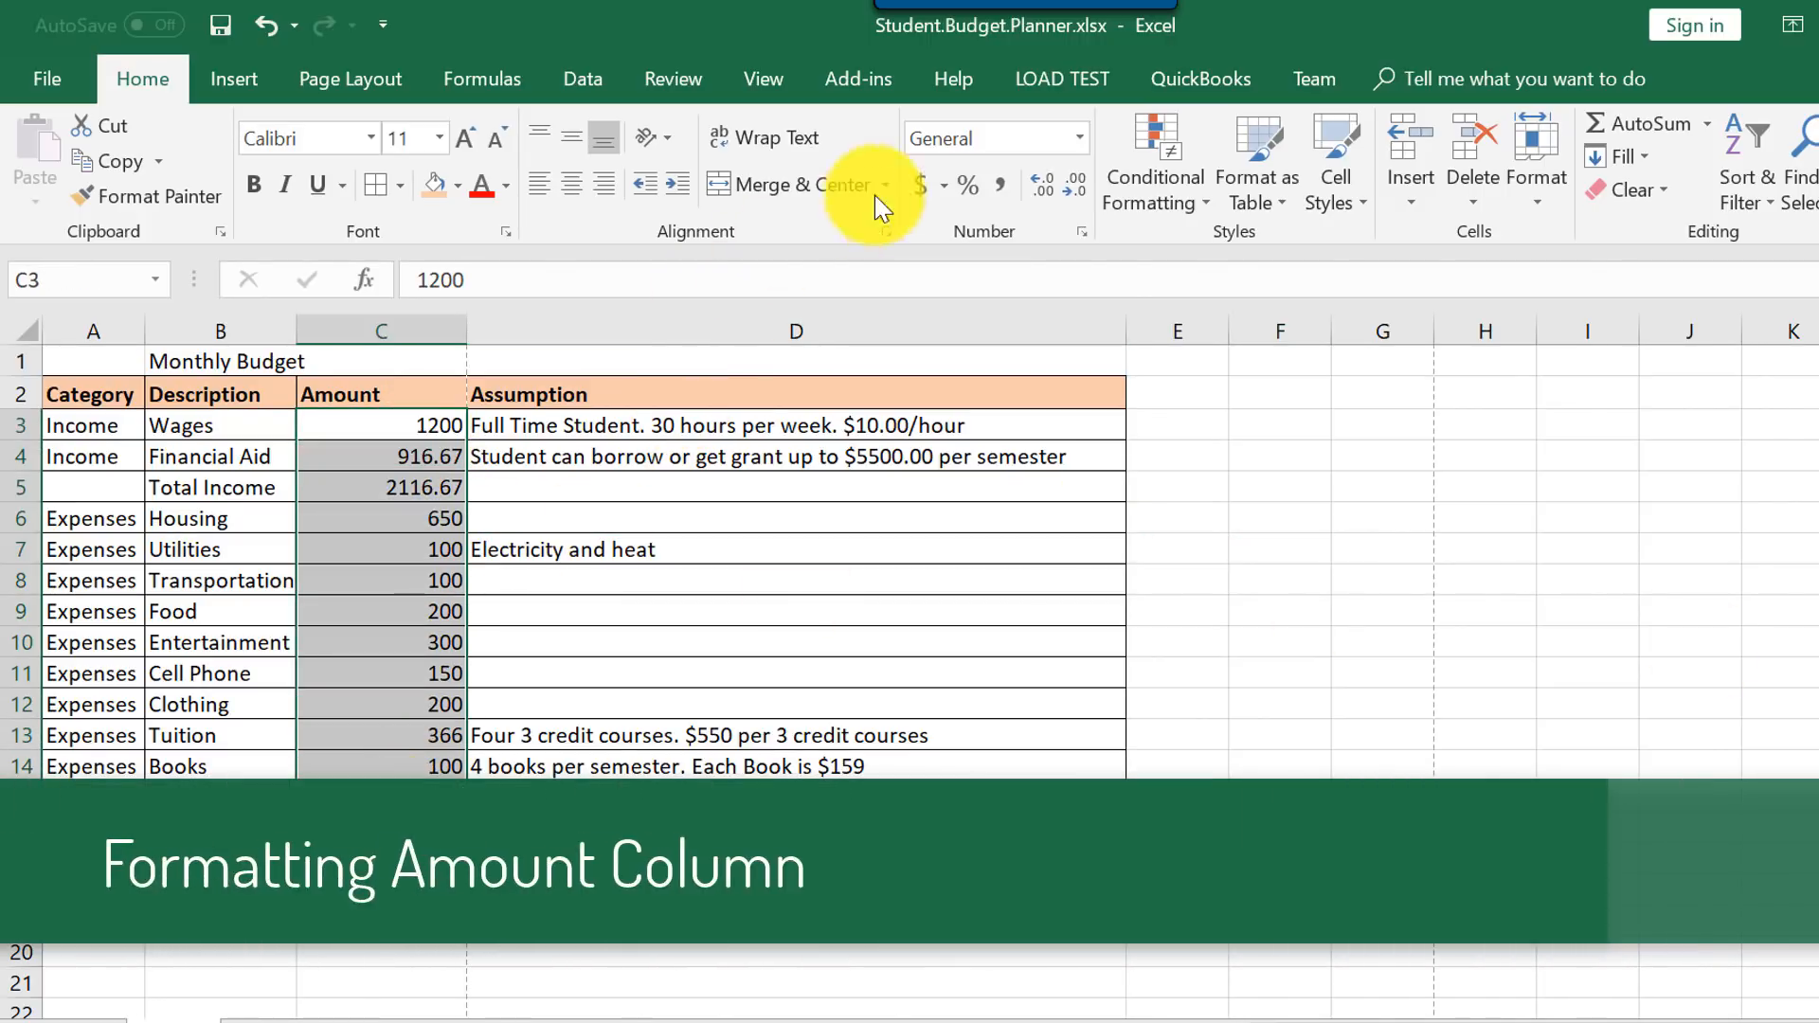
Format the amounts C3:C15 as dollars in Accounting format.
{"action": "left_click", "coordinate": [921, 184]}
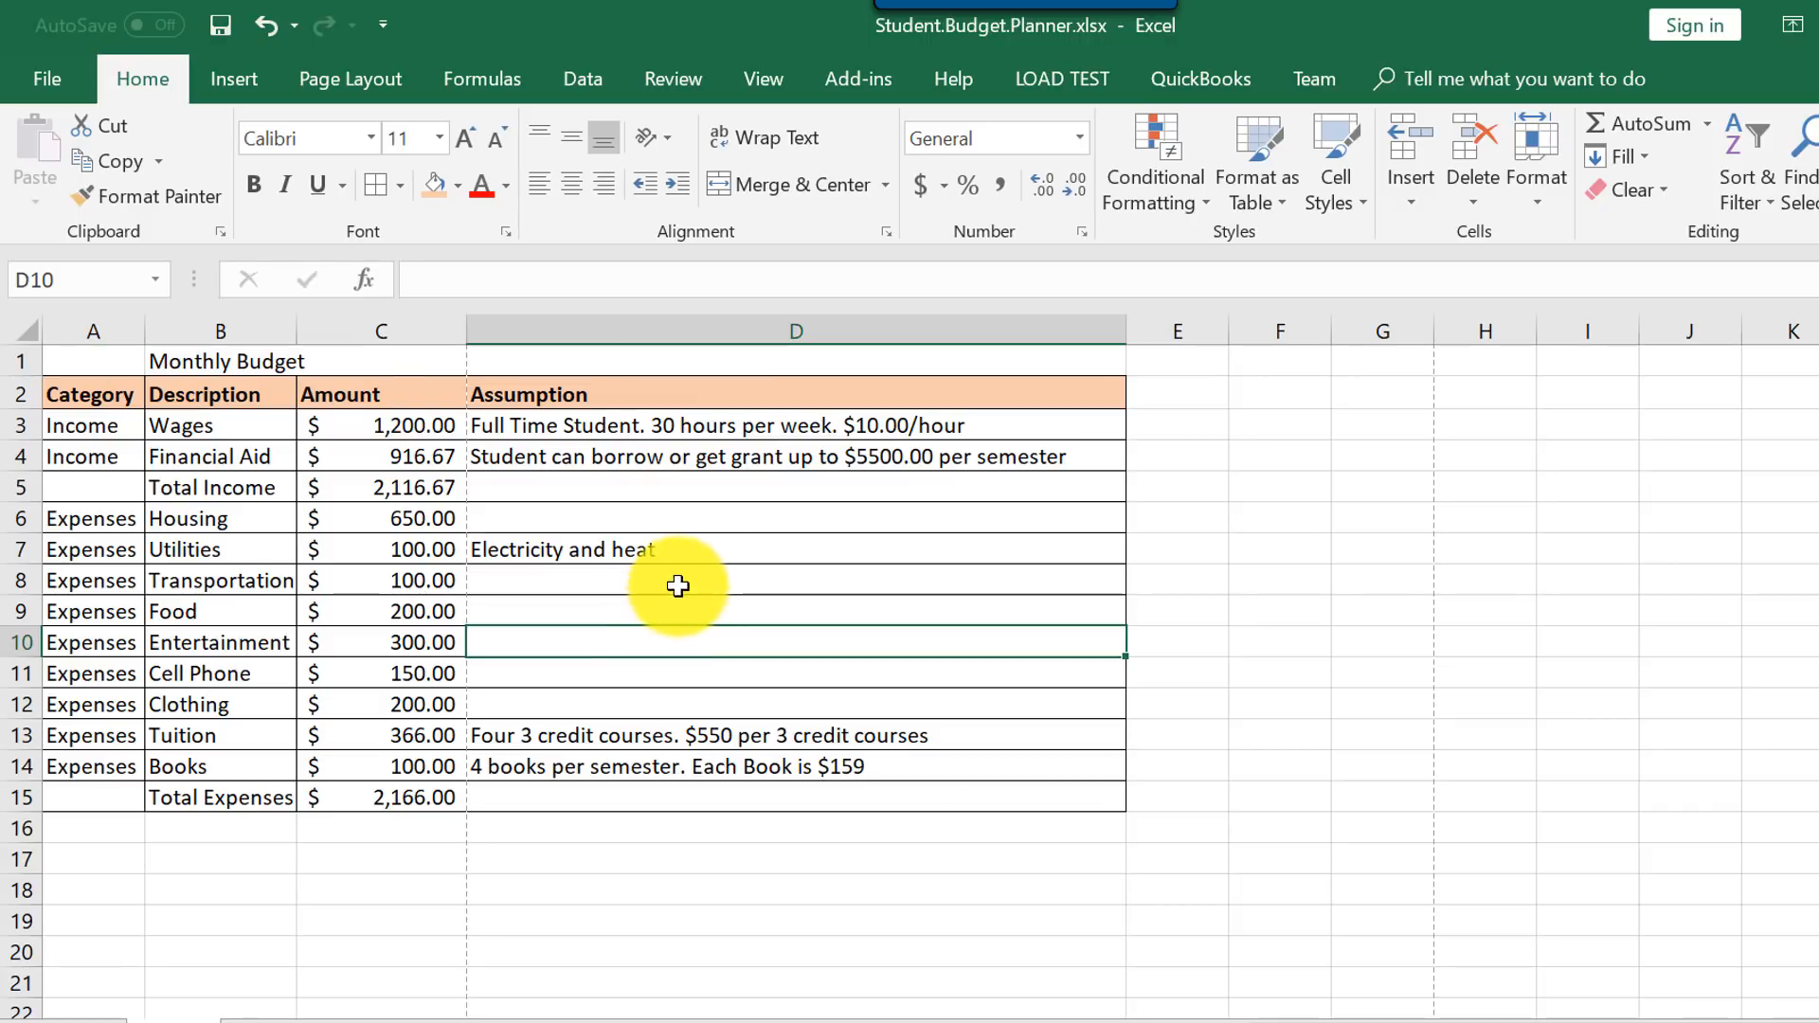
Enlarge the title, reword it 'Monthly Student Budget for Community College' and make it bold.
{"action": "left_click", "coordinate": [226, 360]}
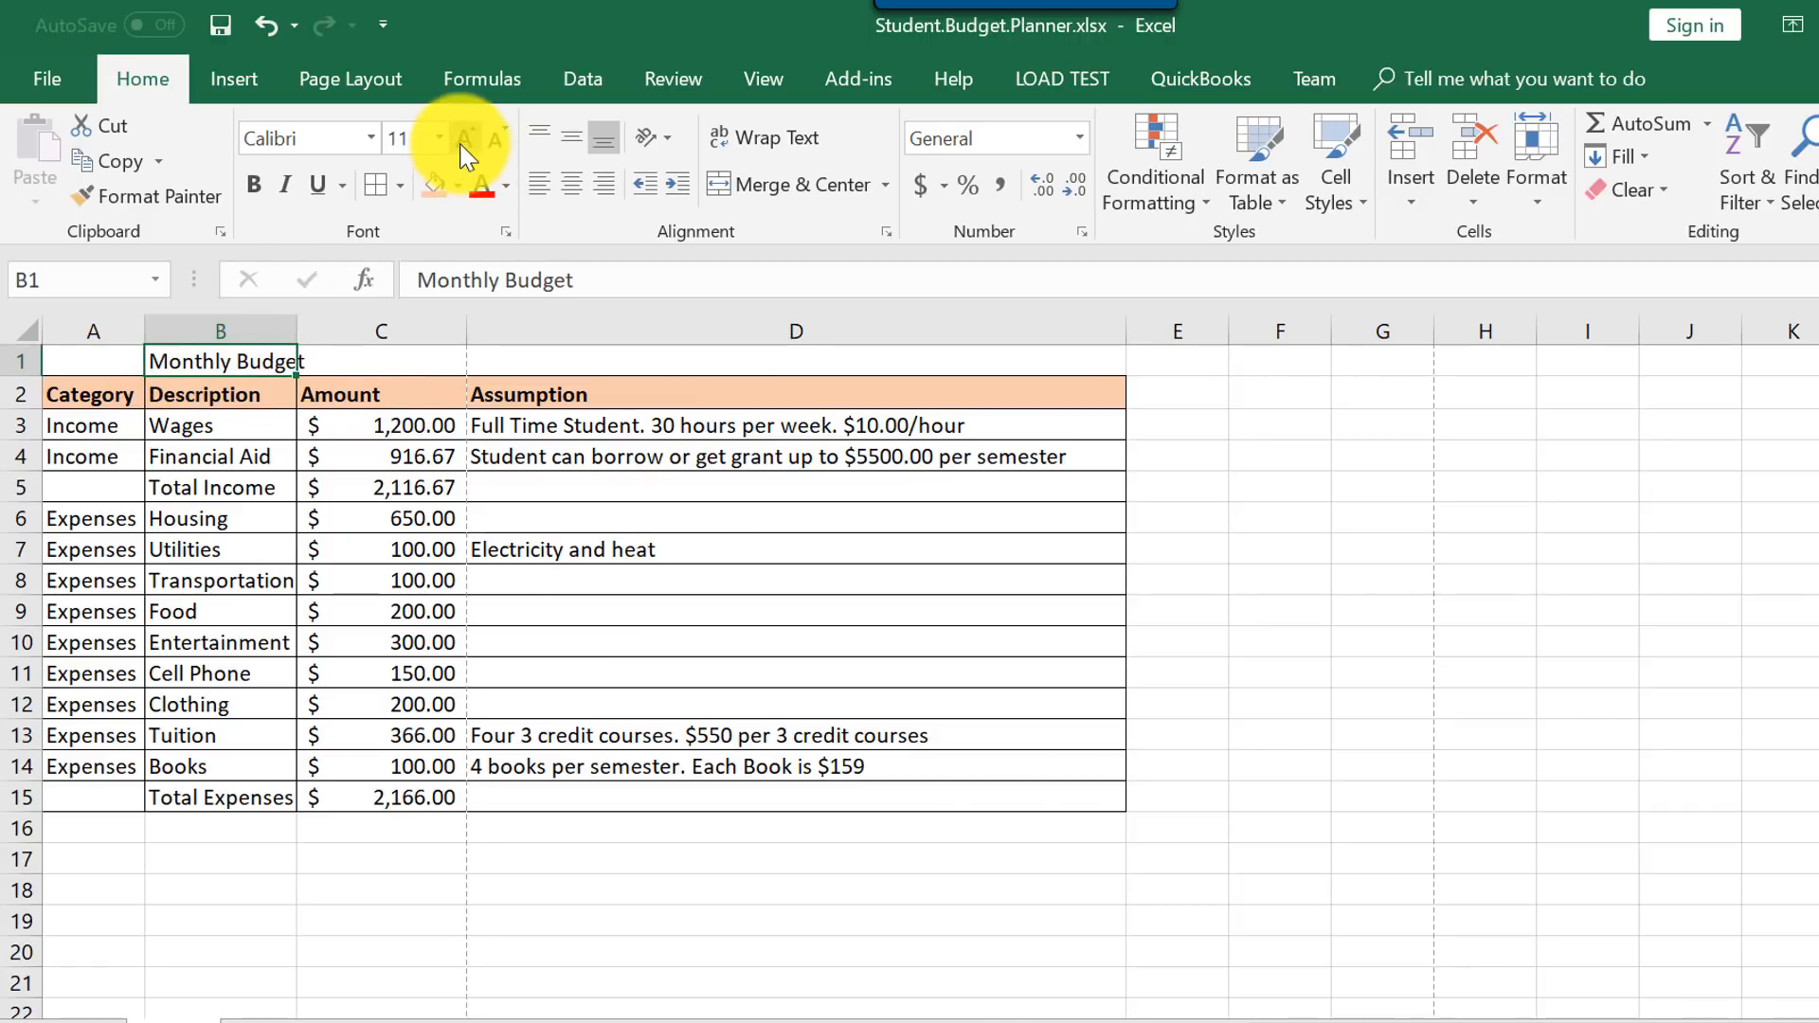
{"action": "left_click", "coordinate": [464, 138]}
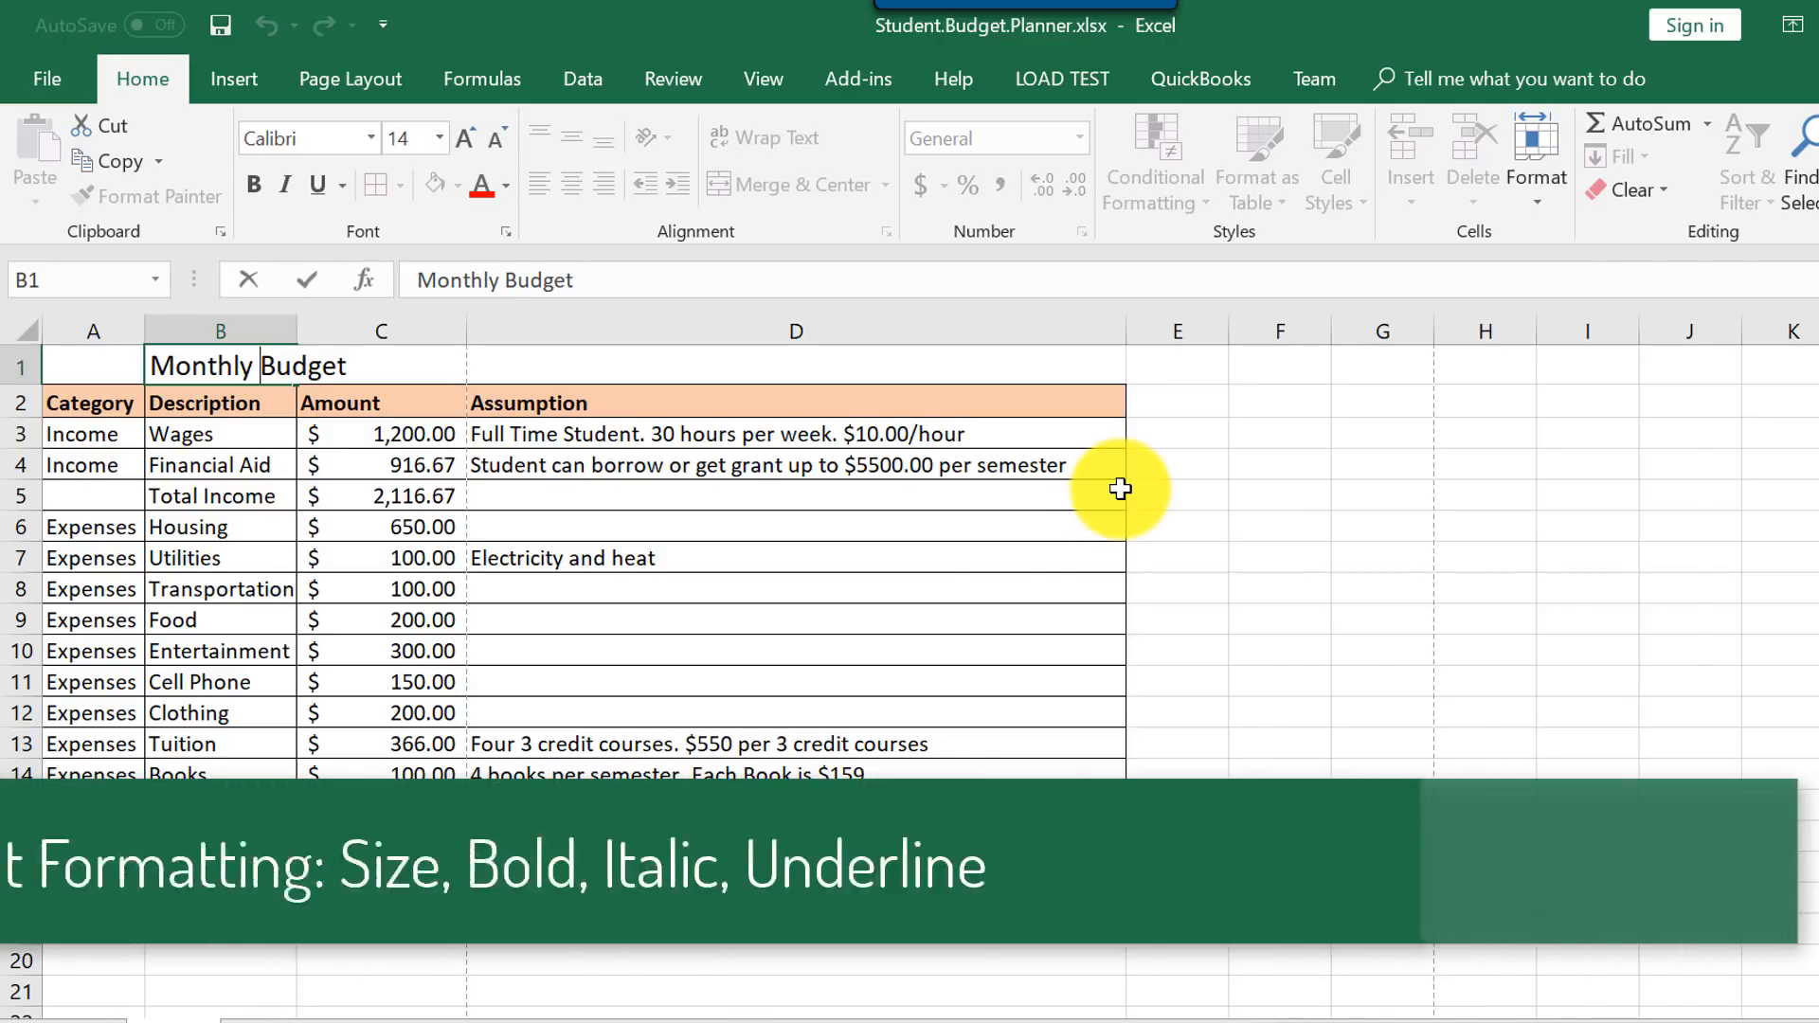
{"action": "type", "text": "Student"}
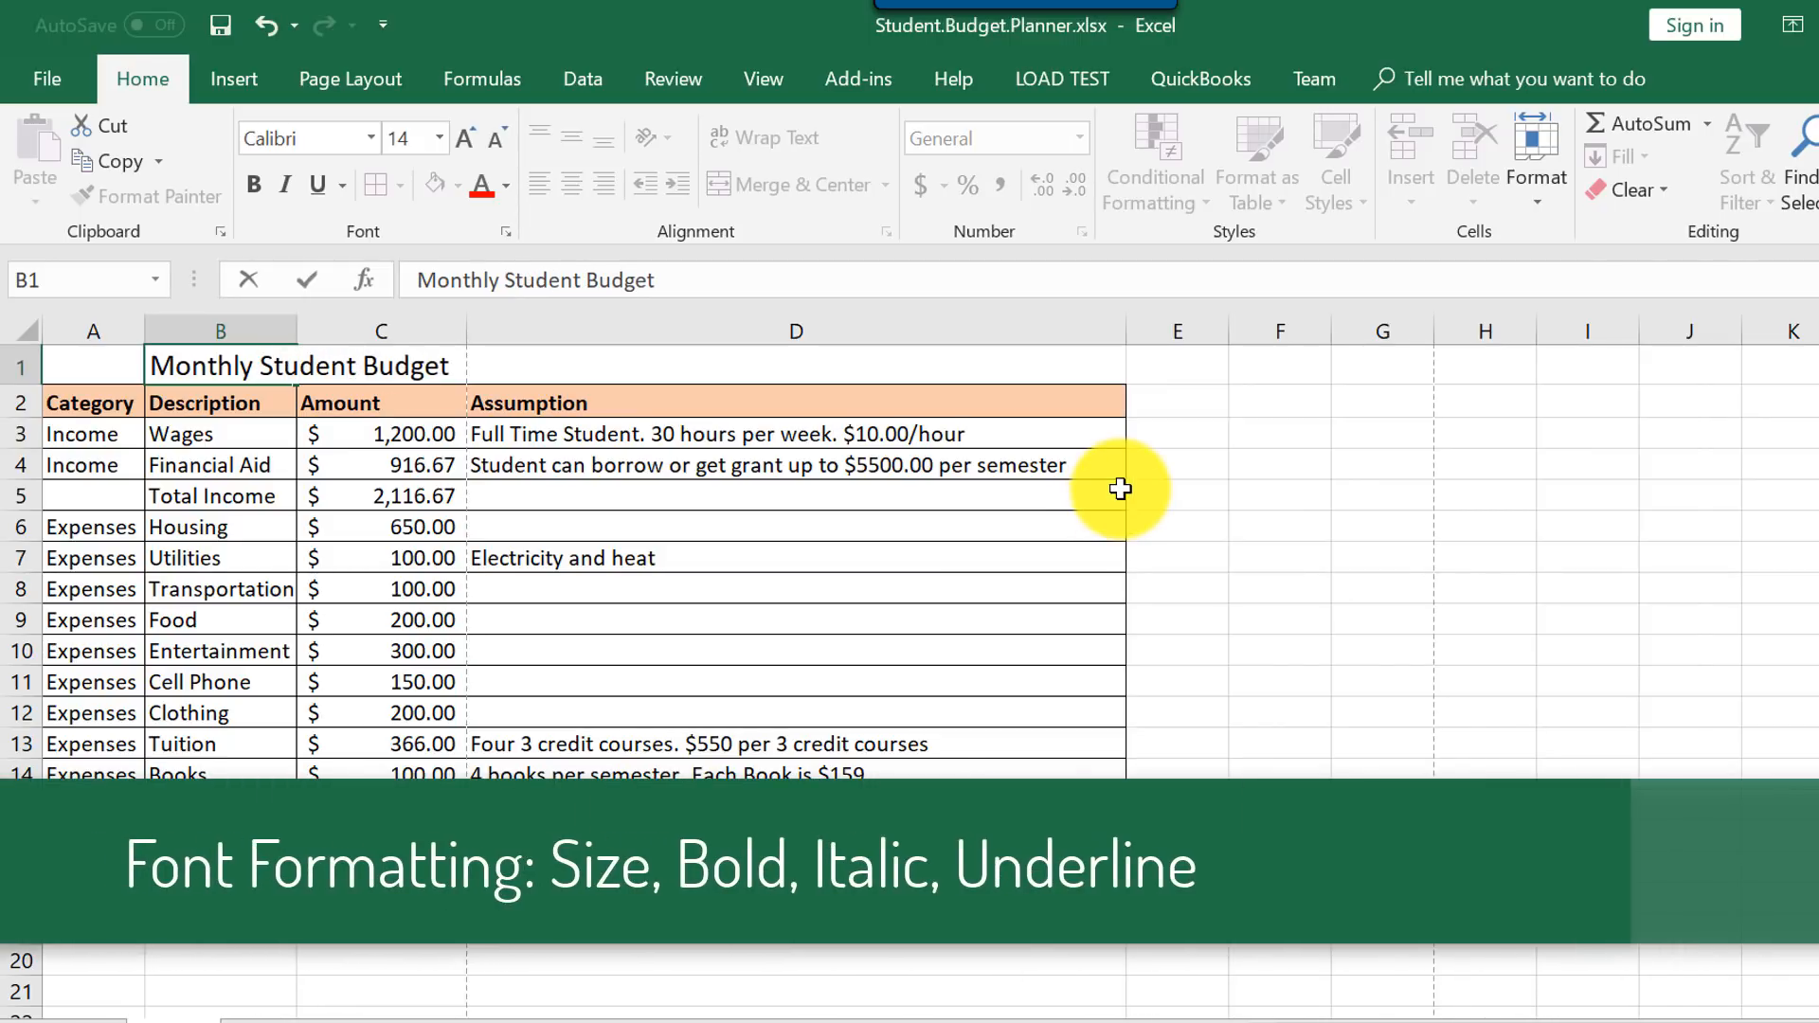
{"action": "type", "text": "for"}
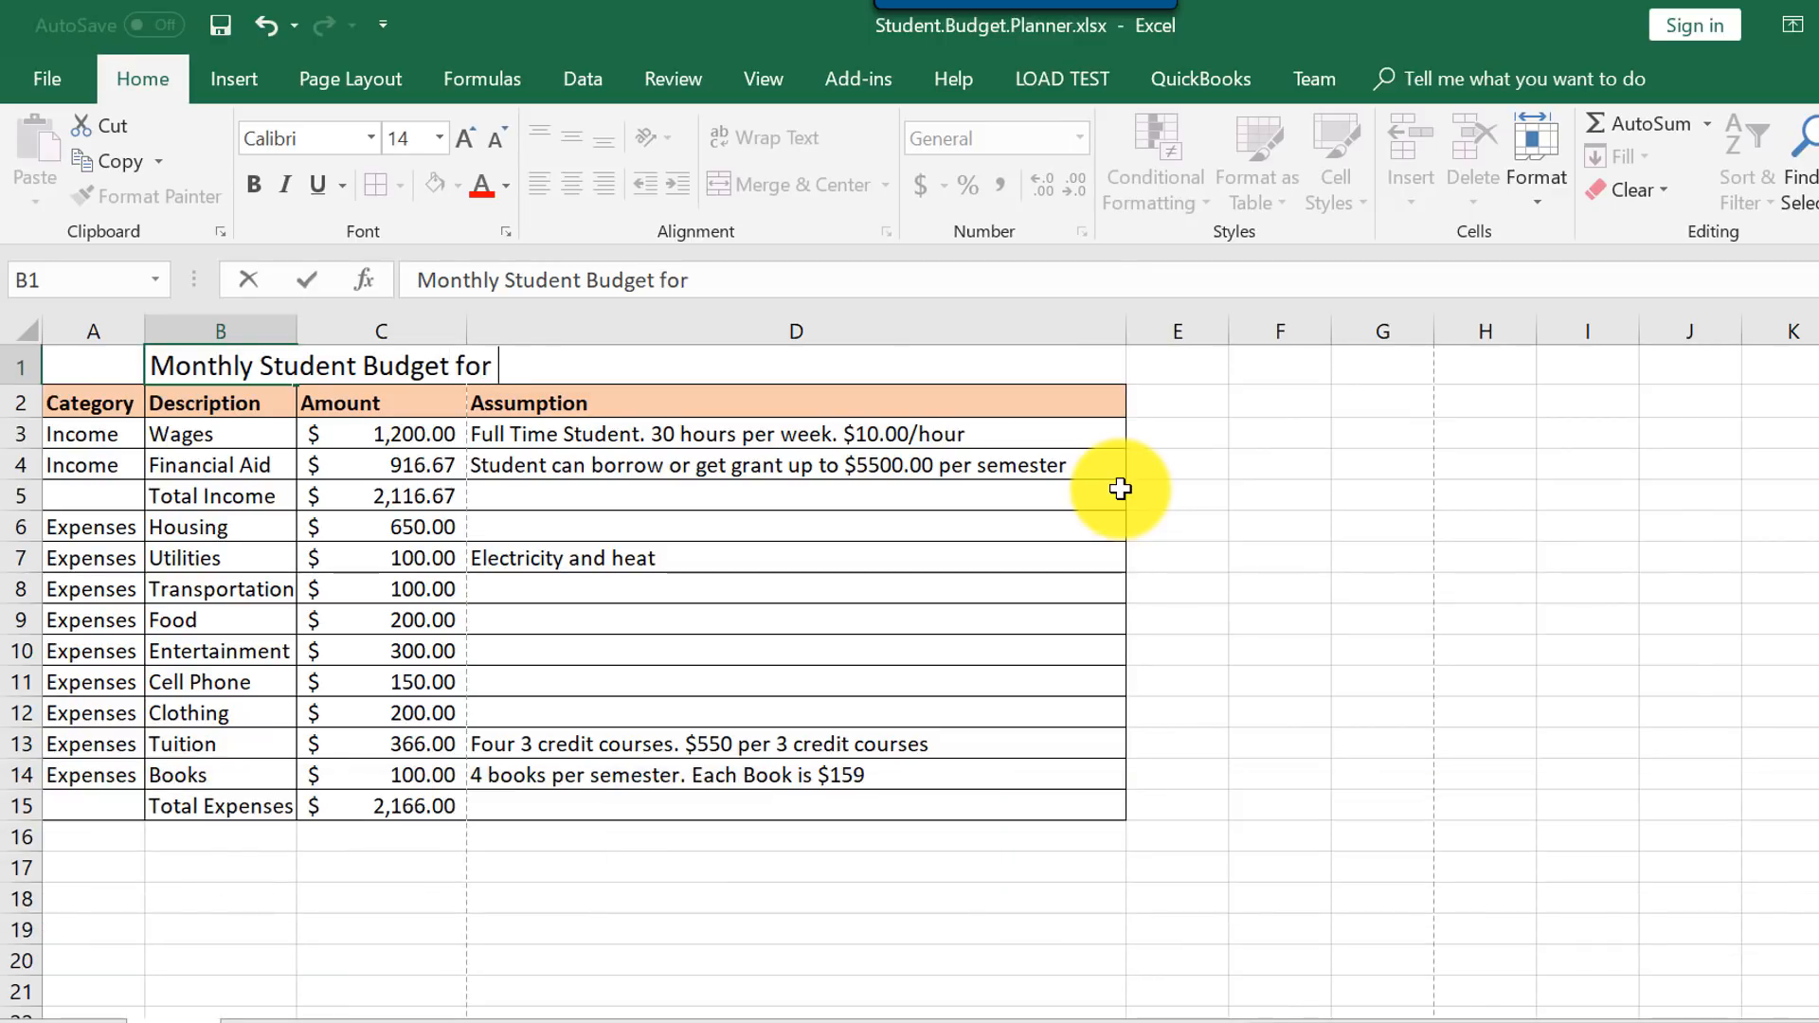
{"action": "type", "text": "Communi"}
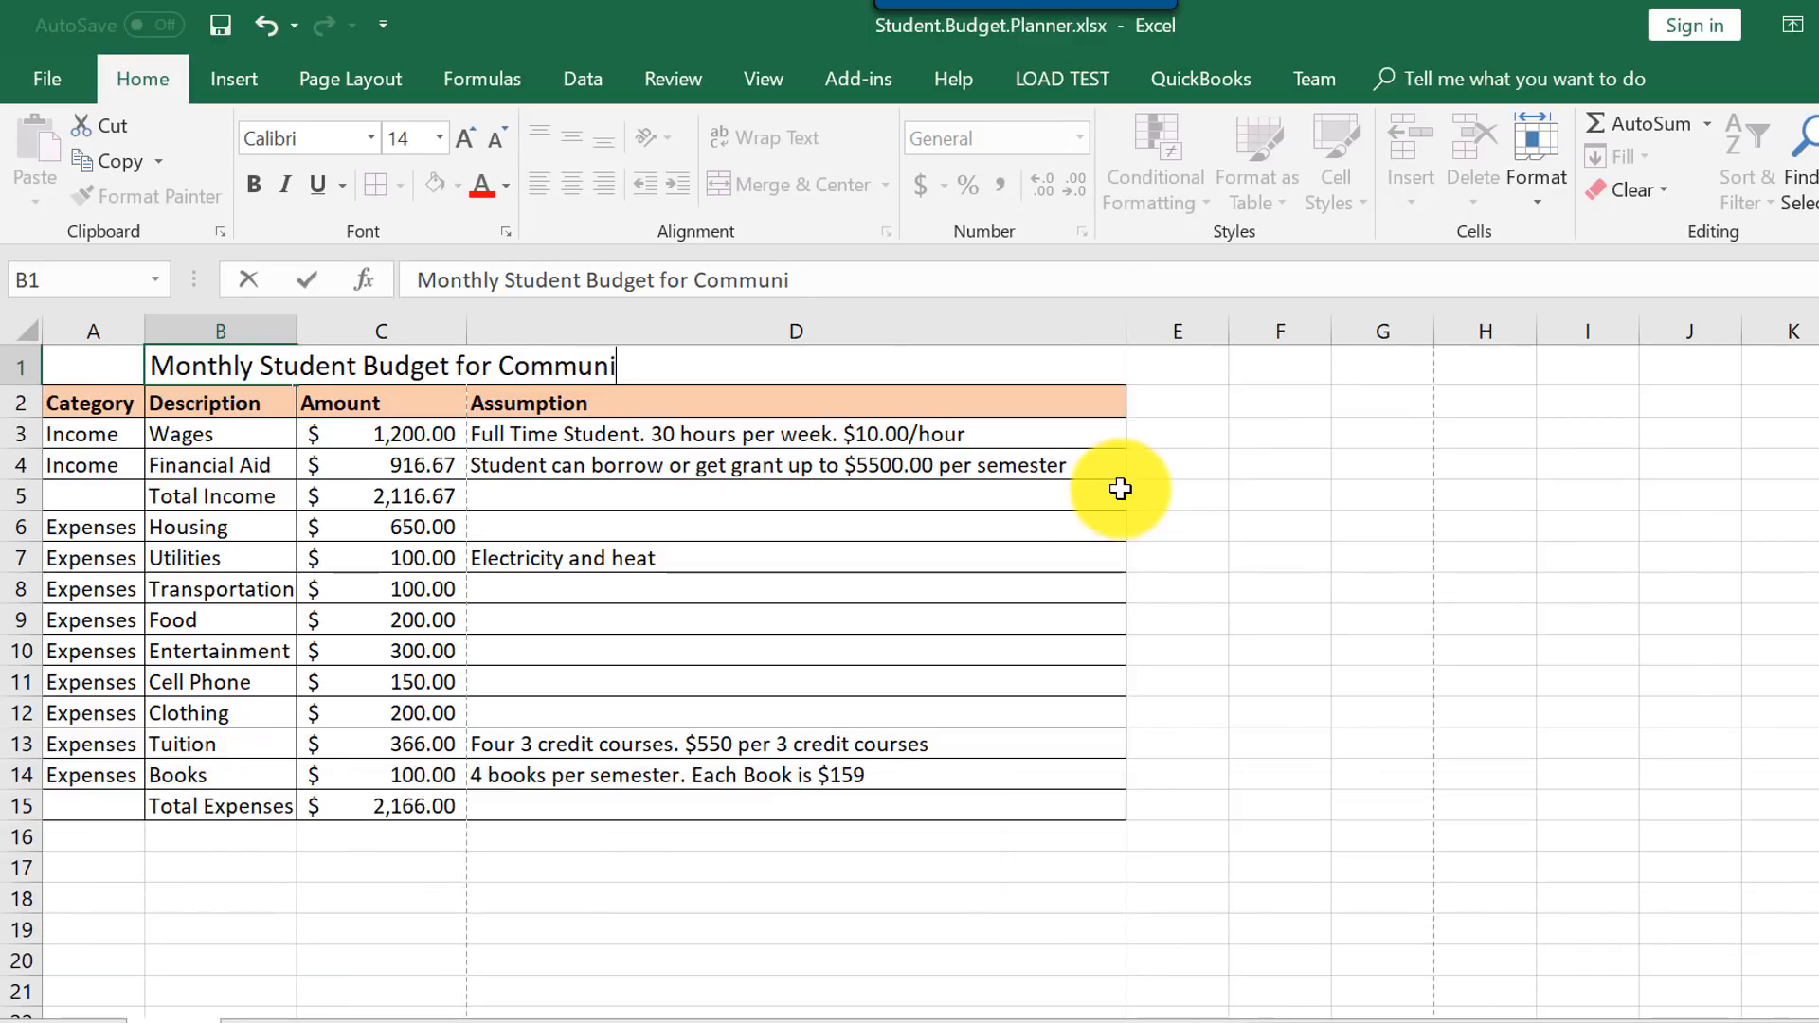
{"action": "type", "text": "ty College"}
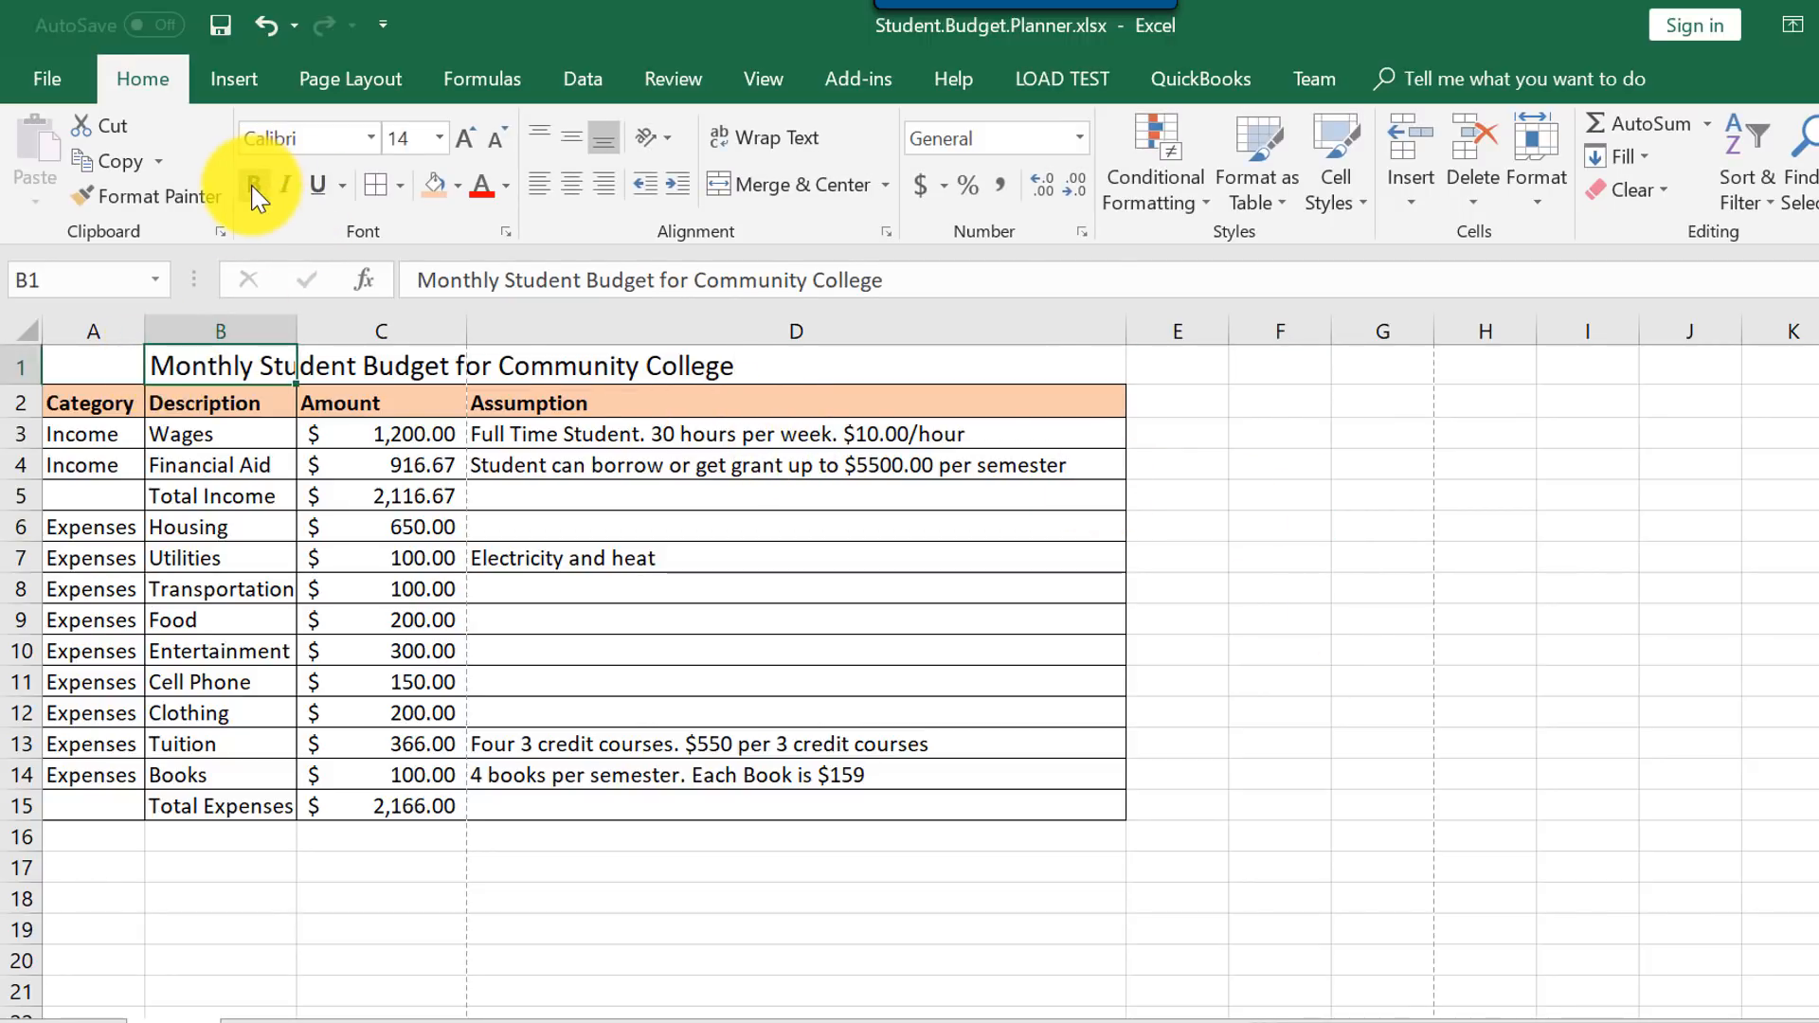
{"action": "left_click", "coordinate": [280, 184]}
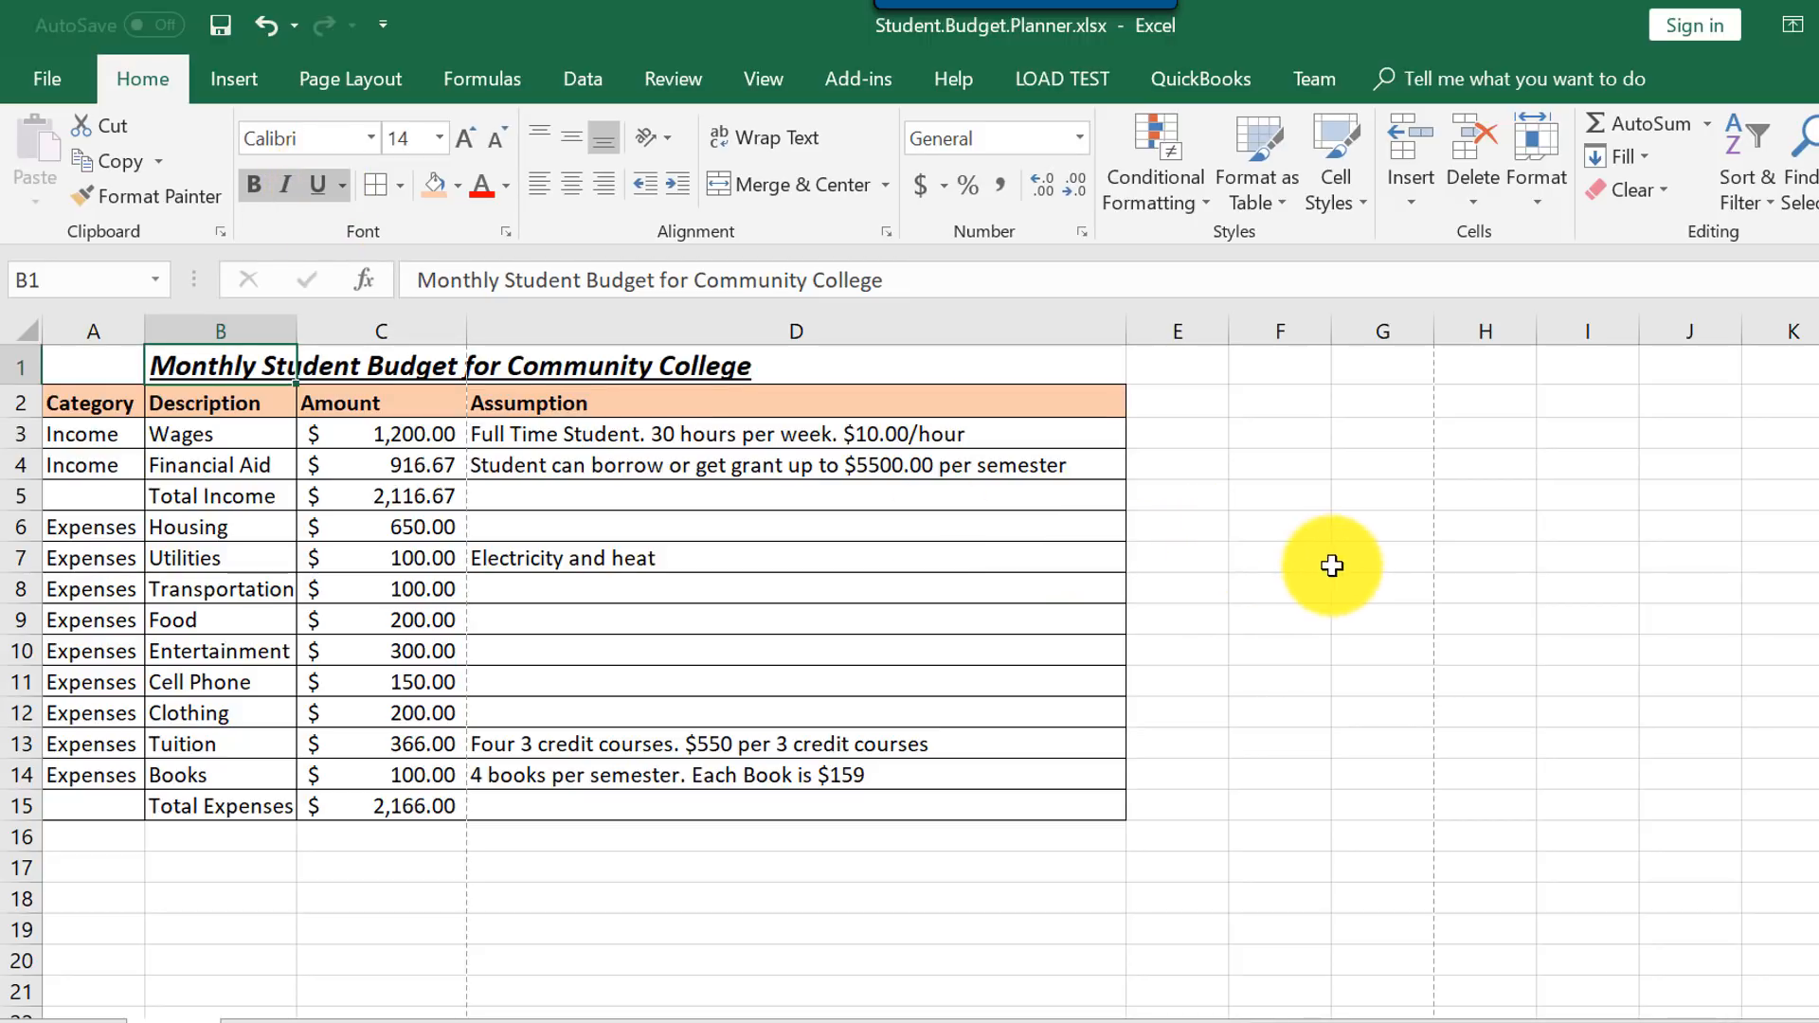
{"action": "left_click", "coordinate": [1379, 555]}
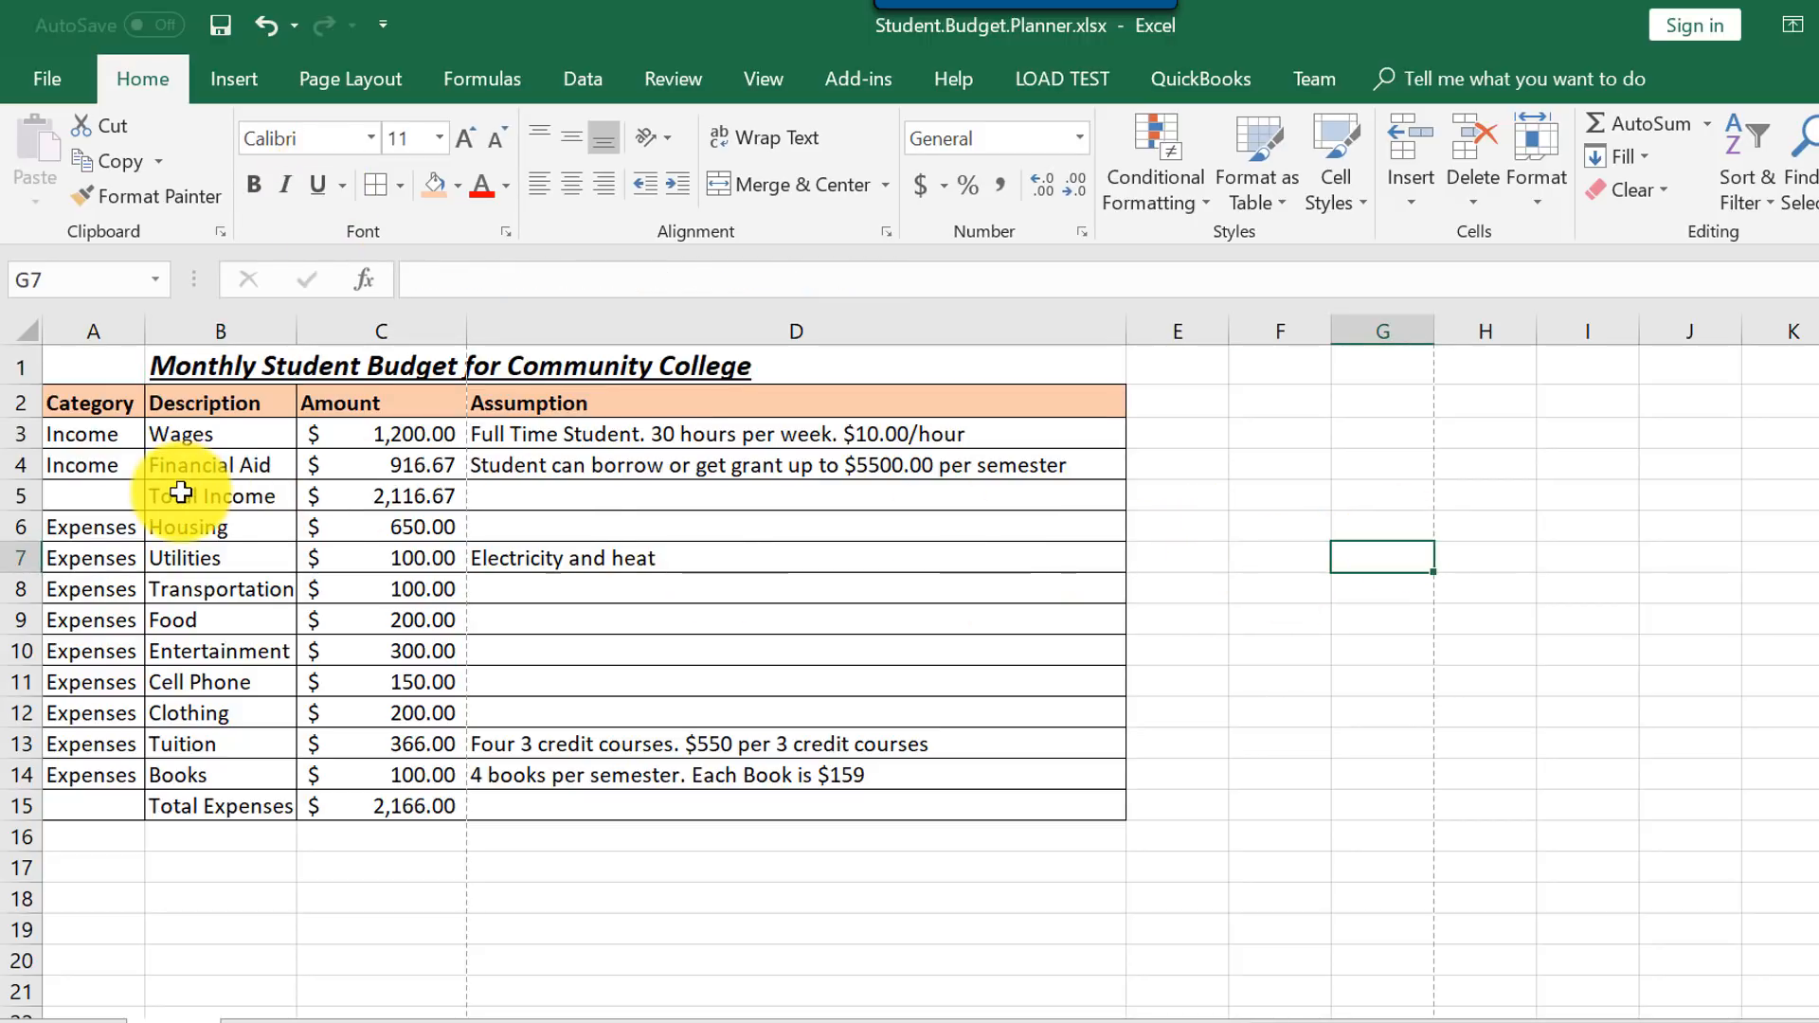
Make the Total Income label and amount bold.
{"action": "left_click", "coordinate": [180, 495]}
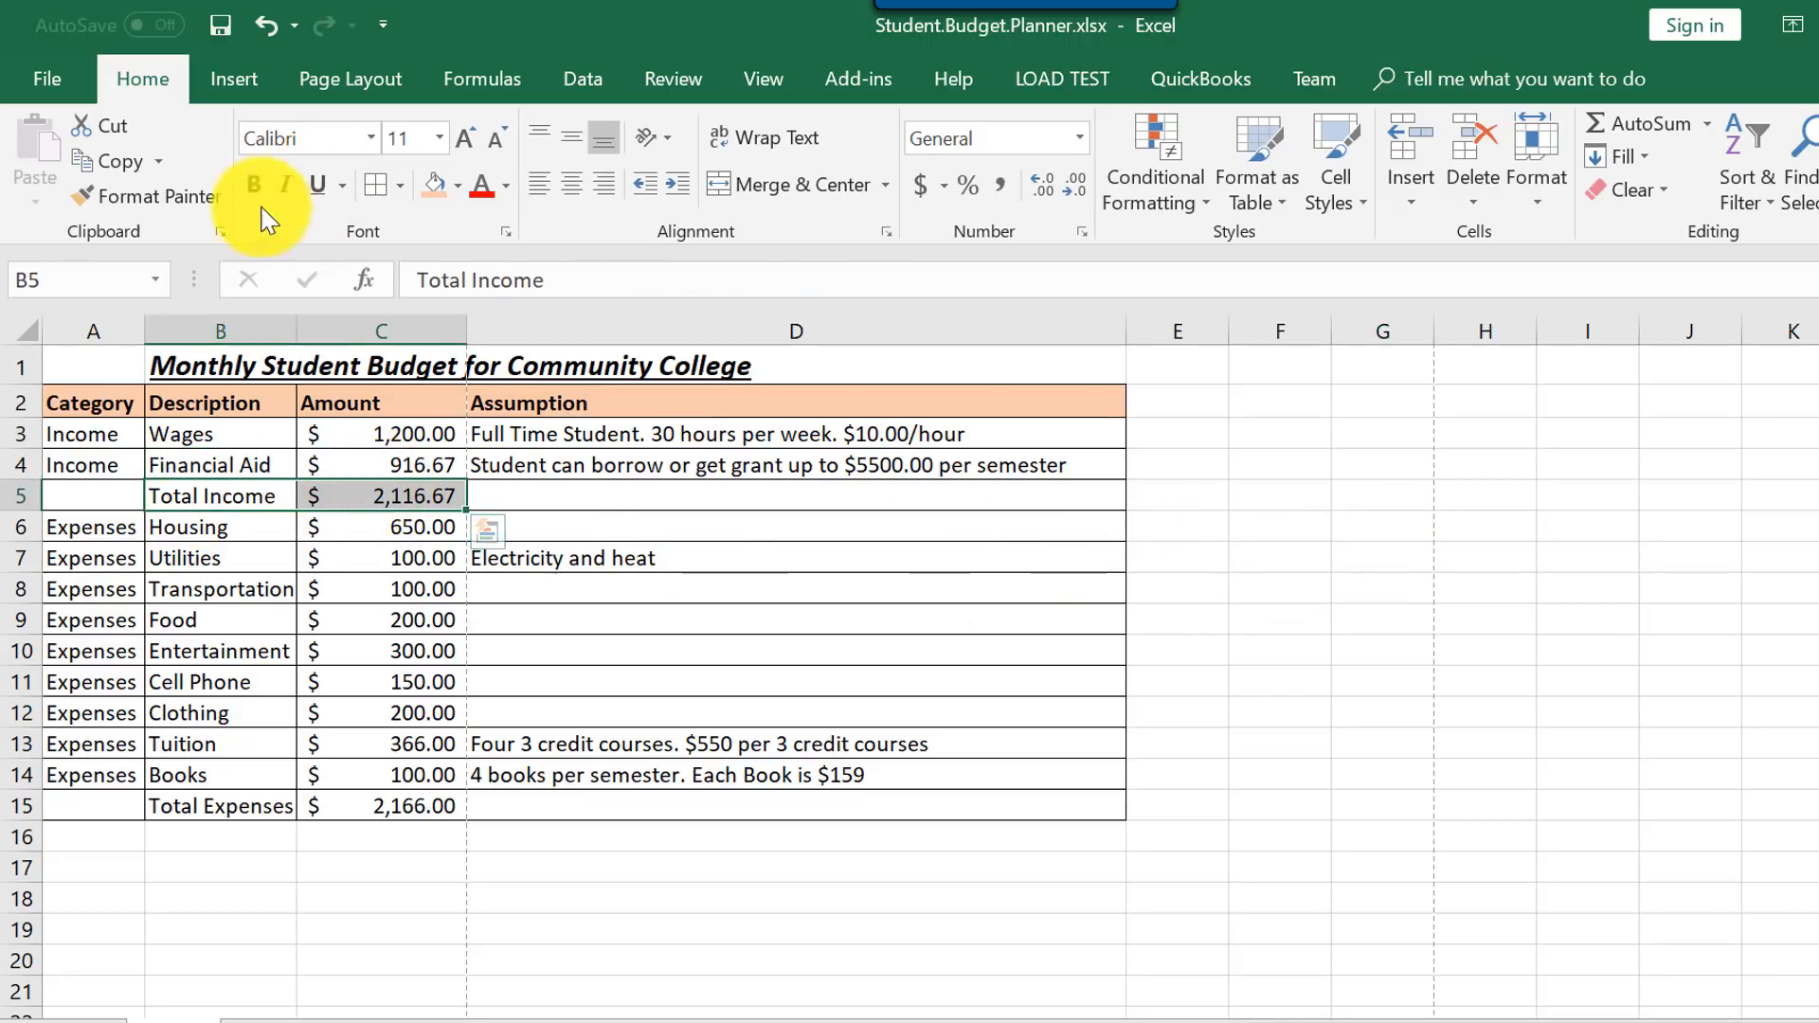
{"action": "left_click", "coordinate": [248, 184]}
{"action": "type", "text": "=SUM(C6:C14)"}
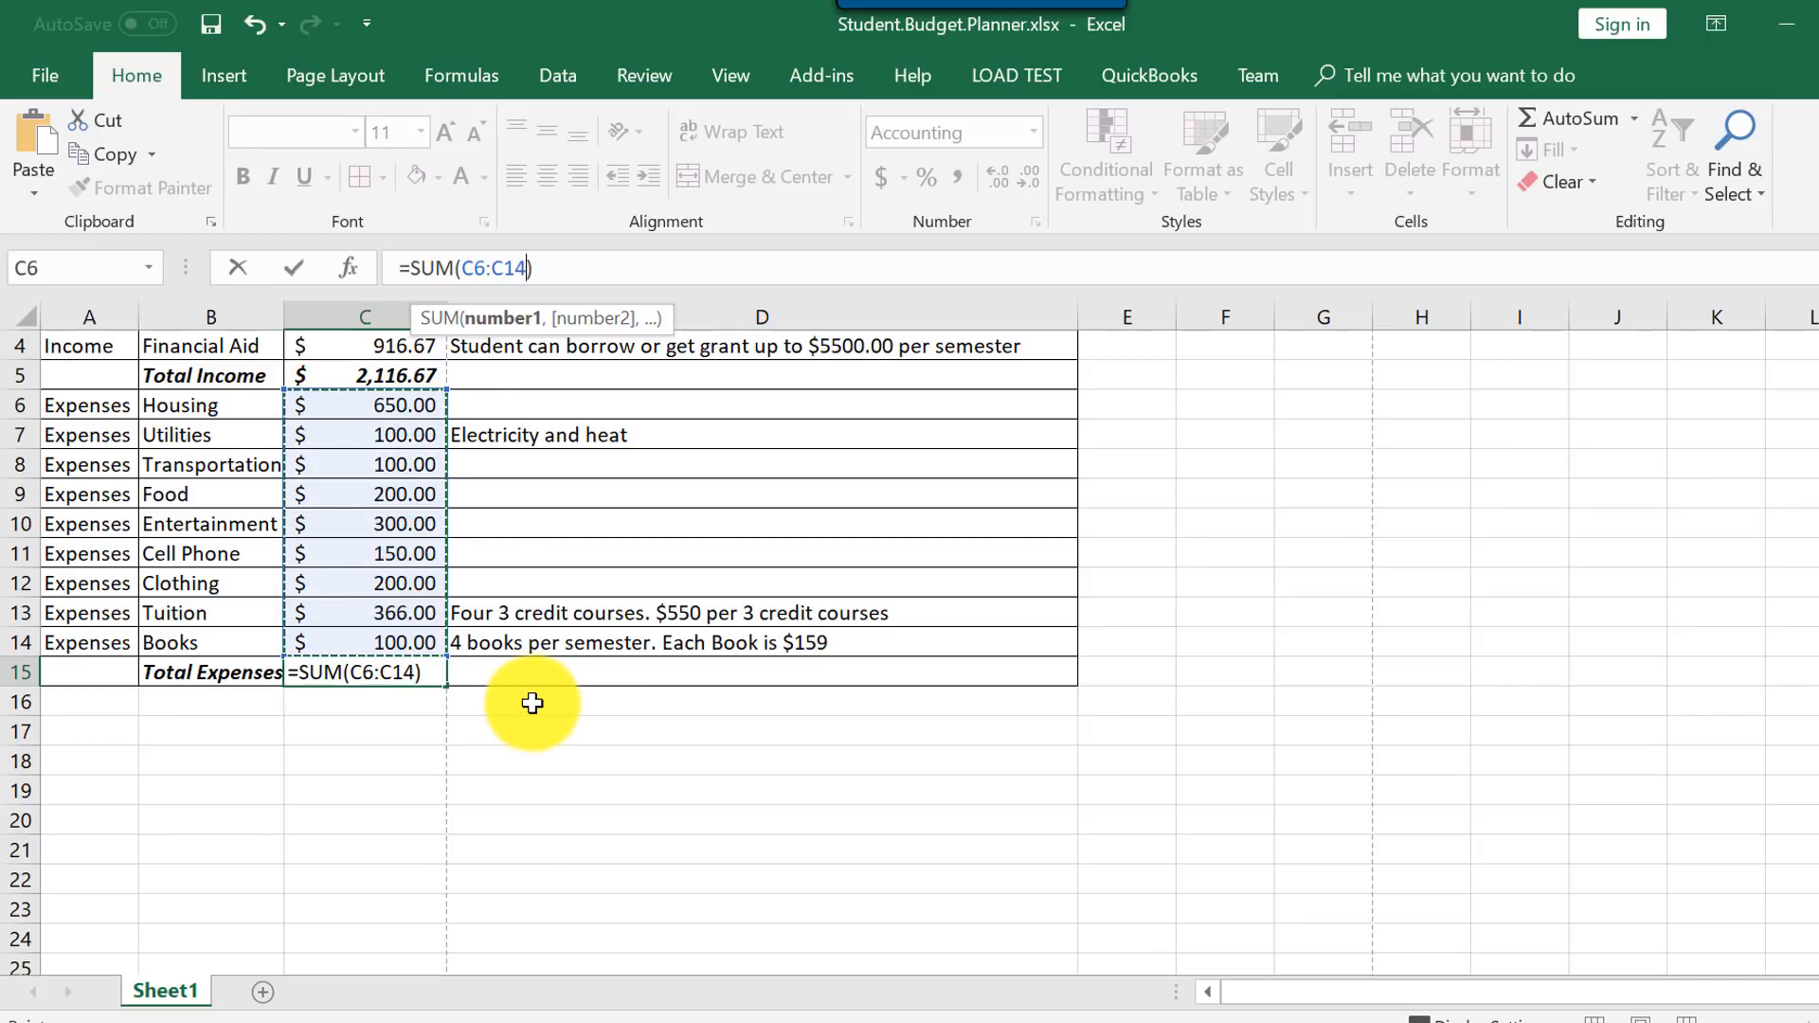
{"action": "mouse_move", "coordinate": [508, 612]}
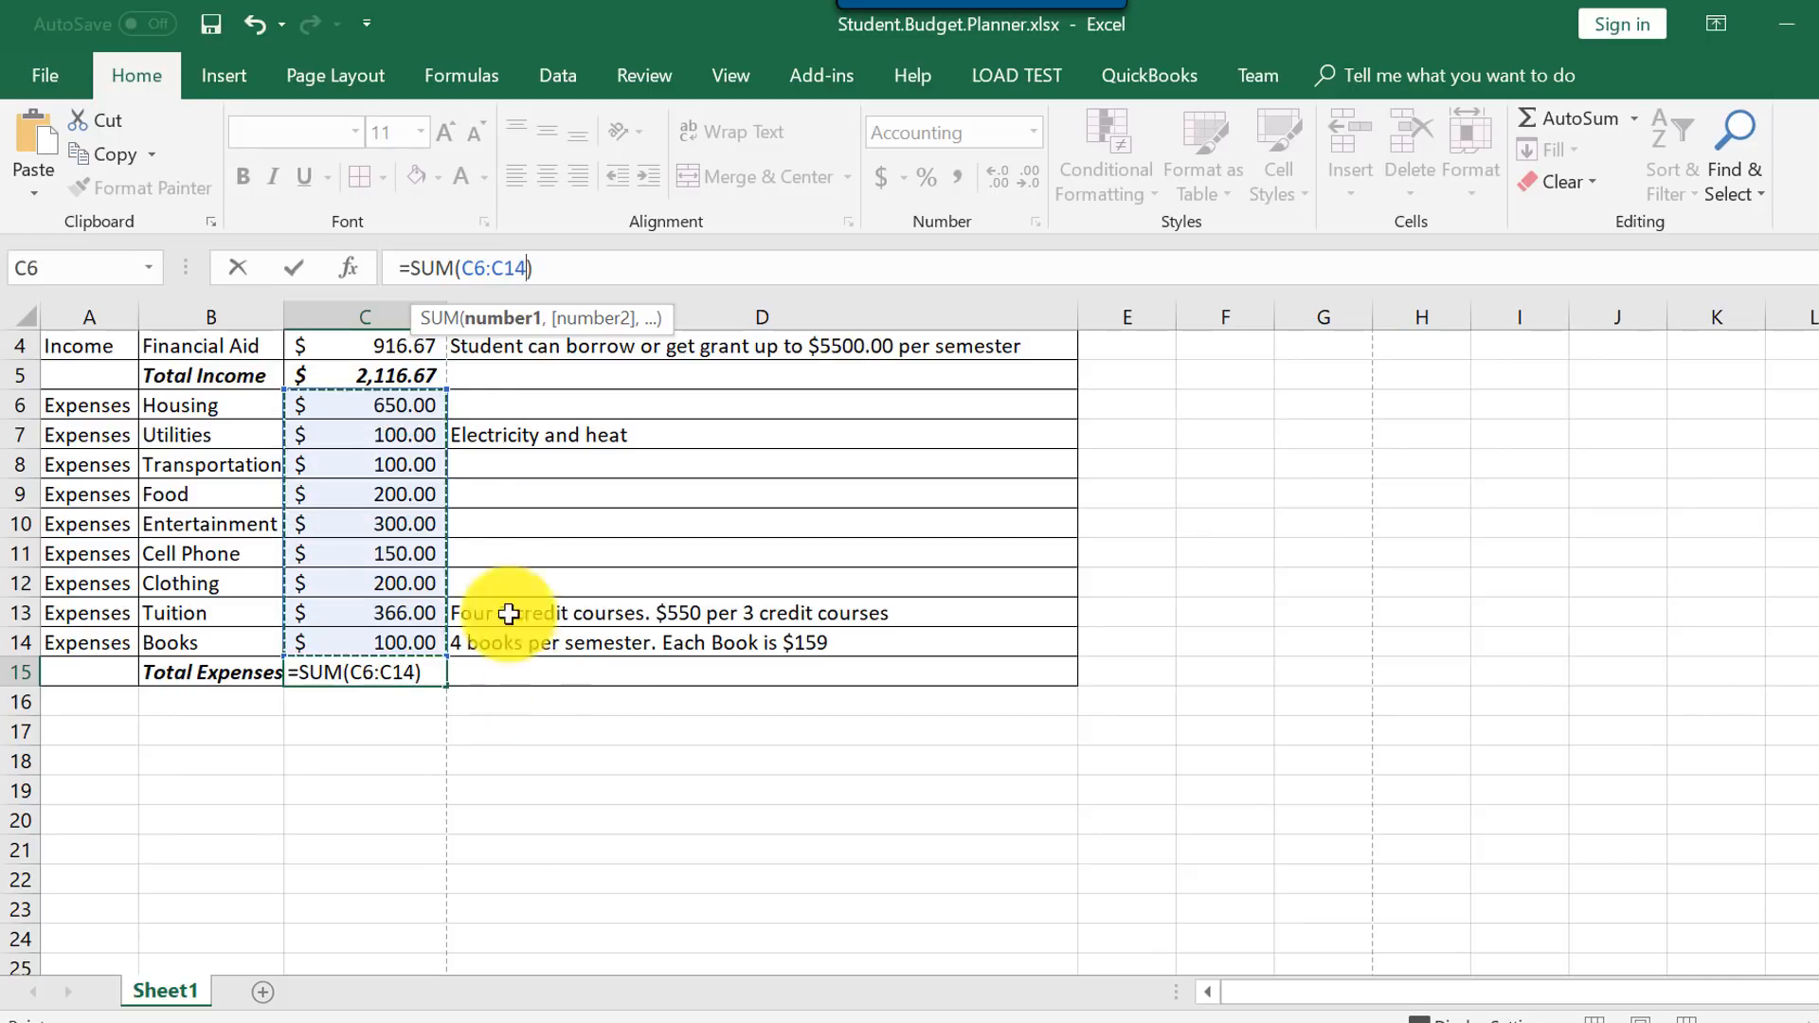